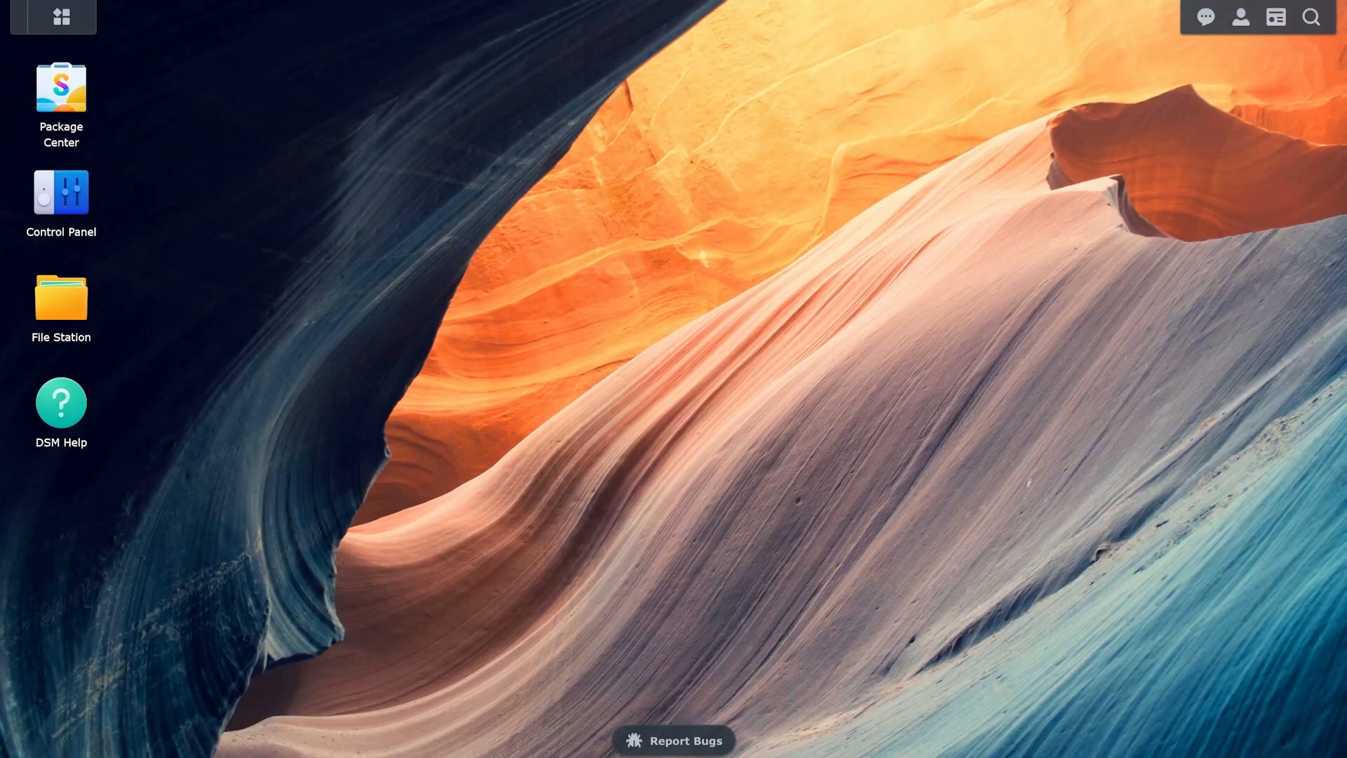
mouse_move(101, 273)
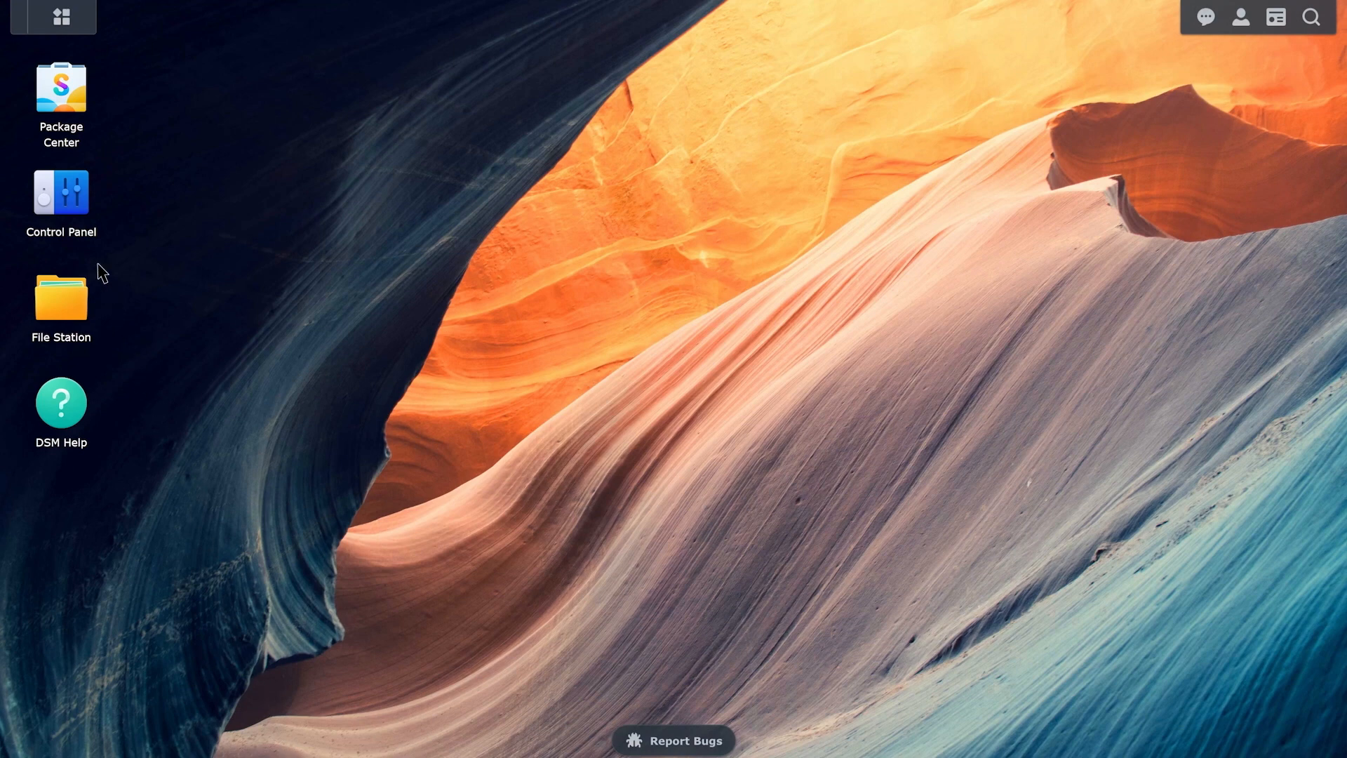
Start the Mount Hybrid Share Folder wizard from Control Panel's Shared Folder page
double_click(61, 192)
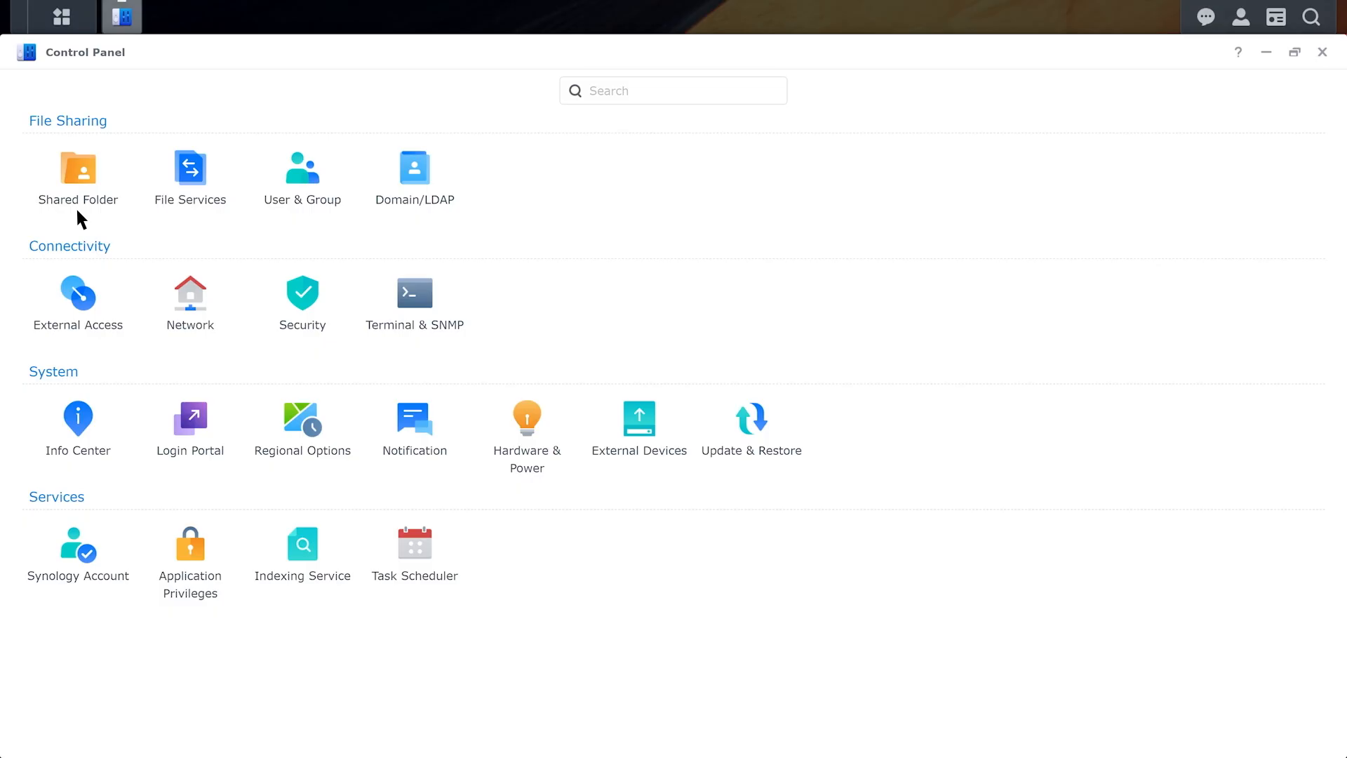
left_click(77, 177)
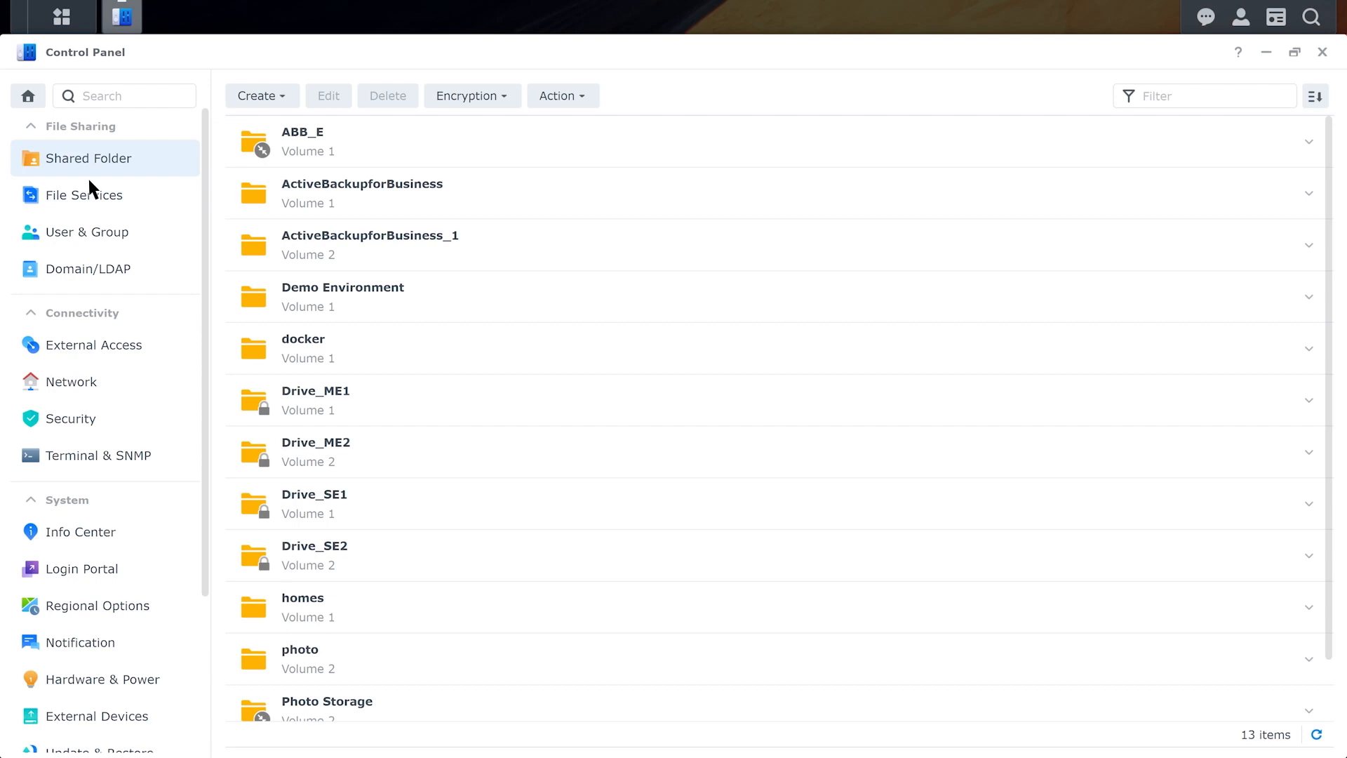
left_click(256, 96)
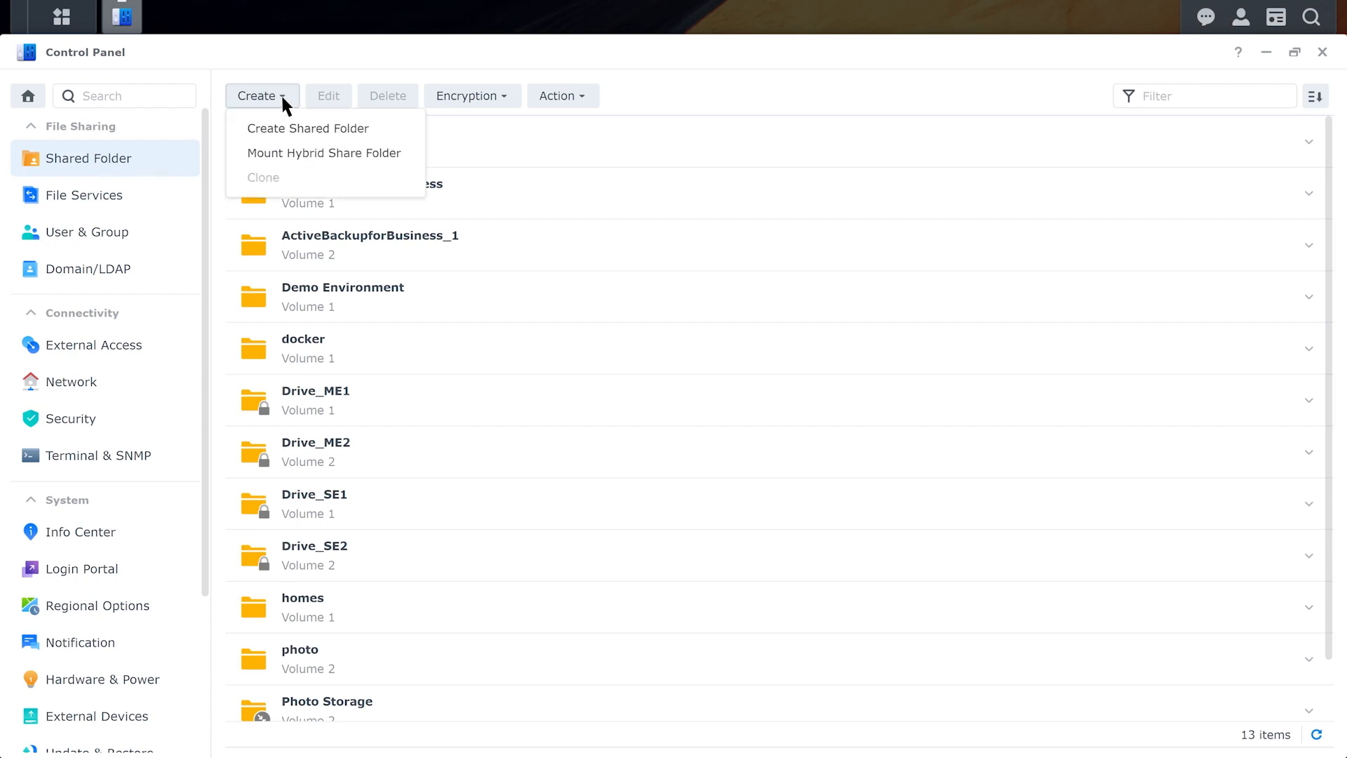
left_click(324, 152)
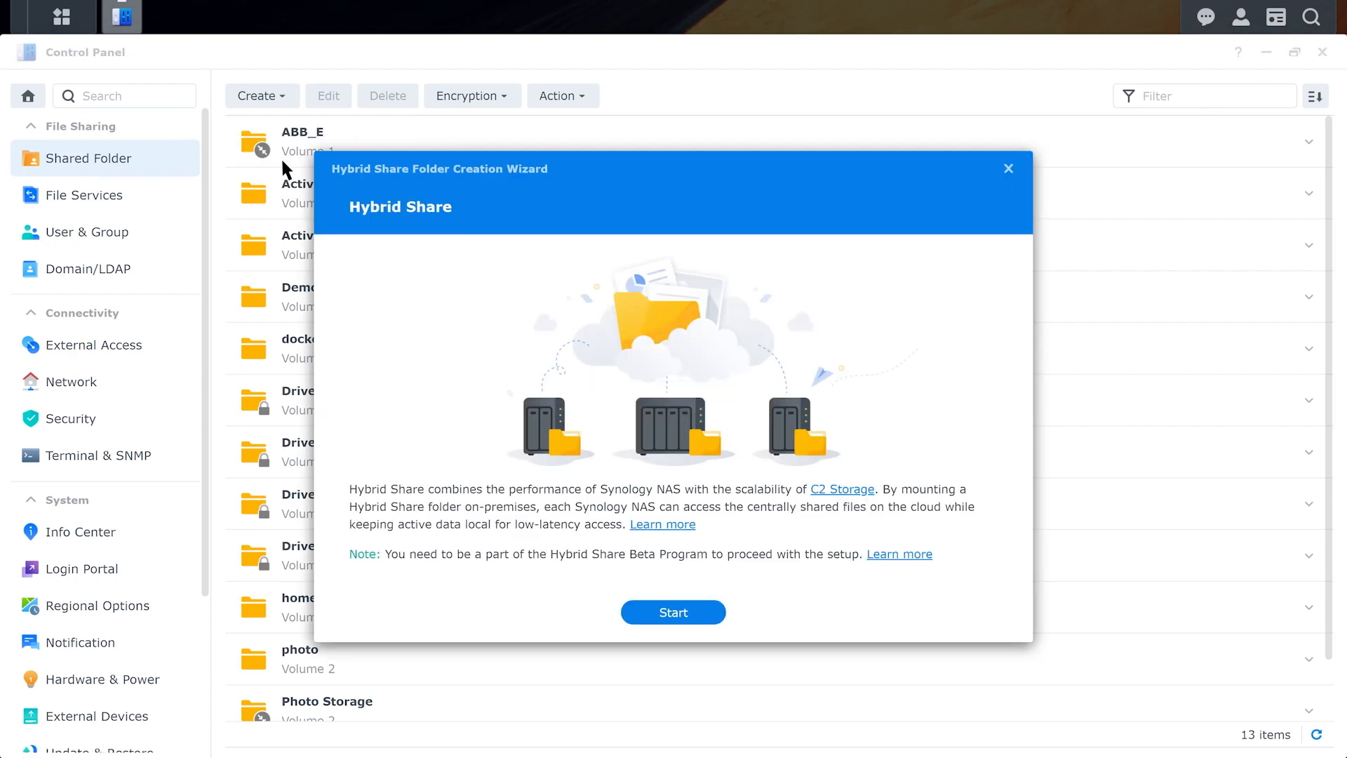
left_click(673, 612)
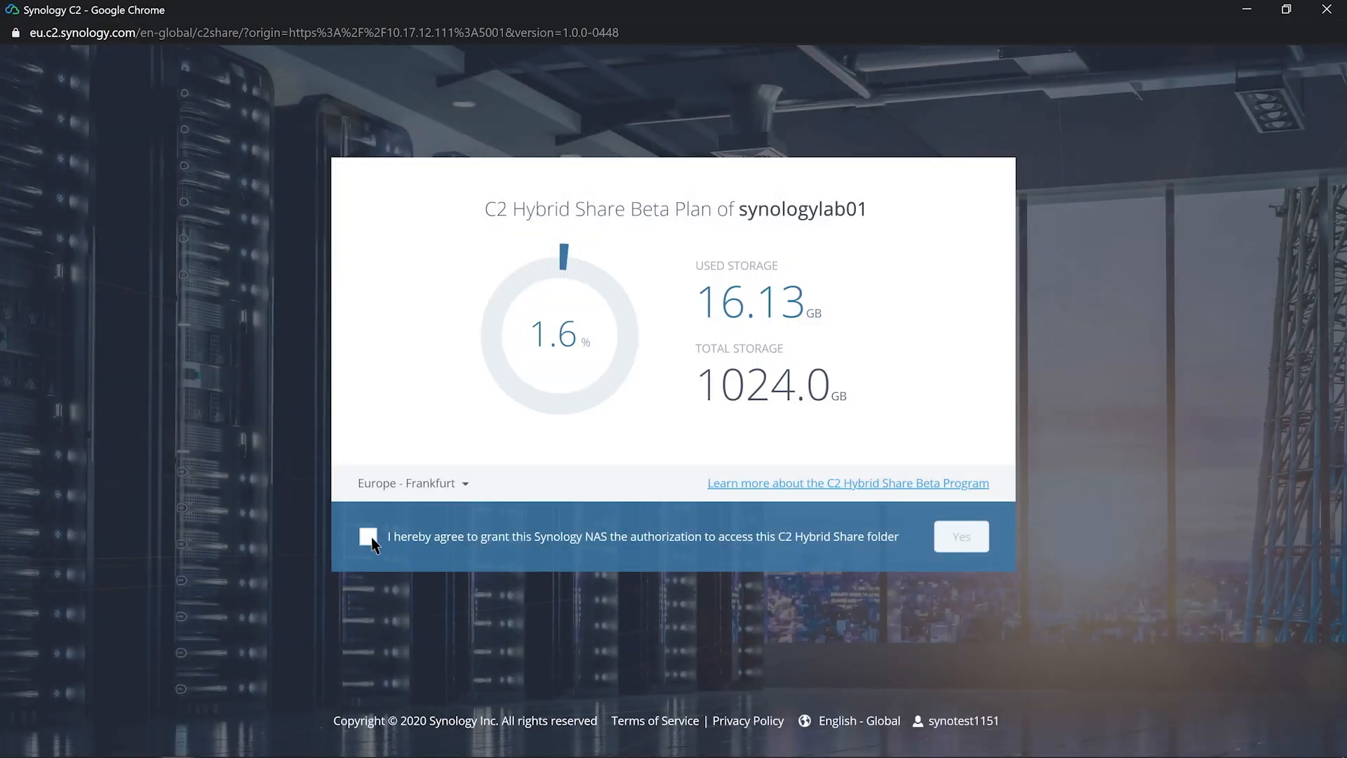
Agree to and confirm authorizing the NAS to access Synology C2 Hybrid Share
left_click(369, 536)
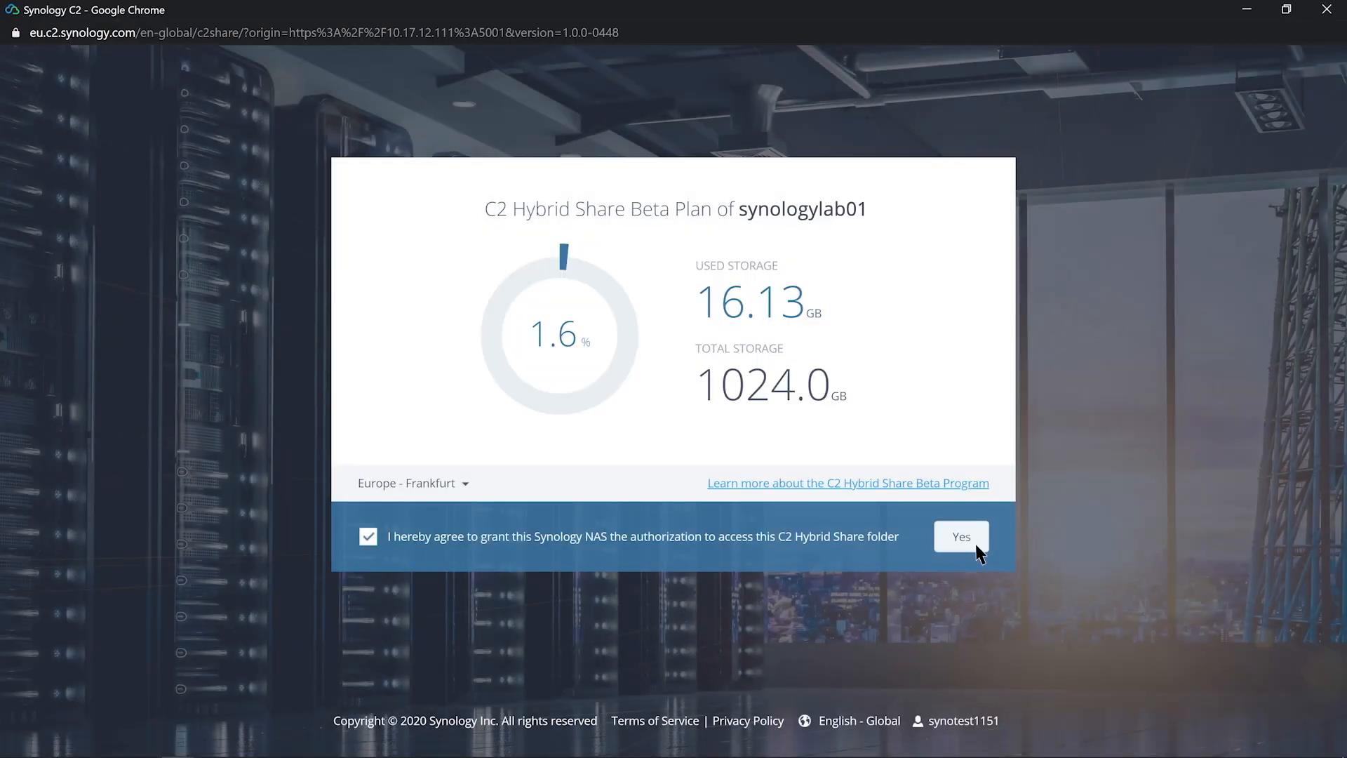
left_click(961, 536)
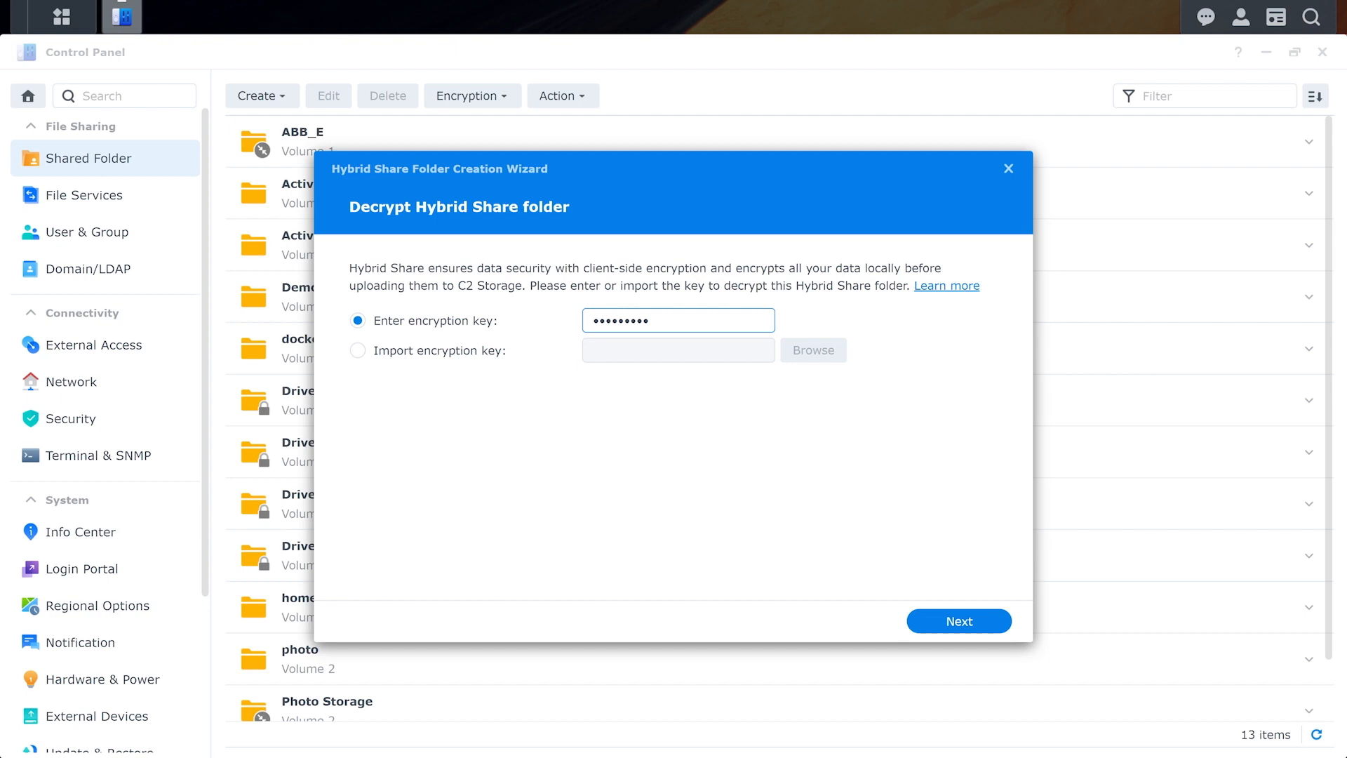
mouse_move(959, 621)
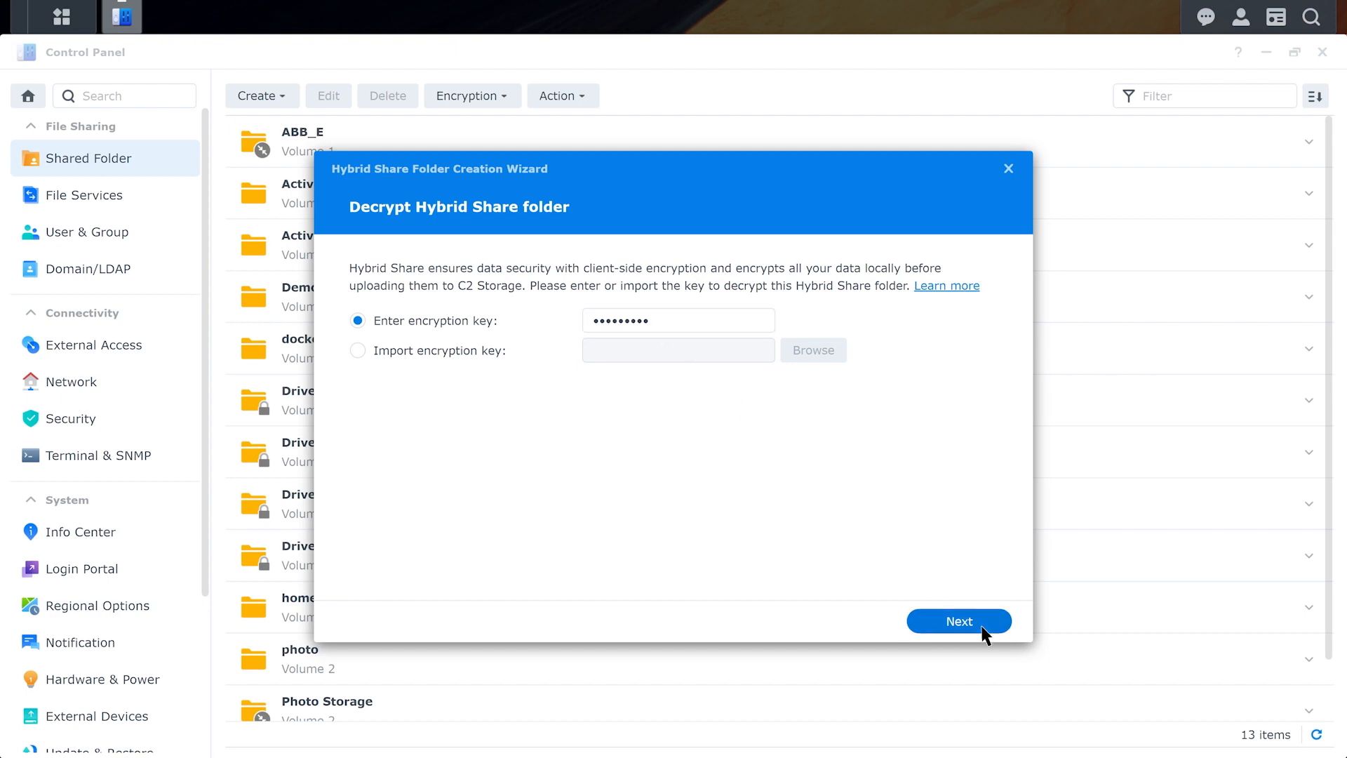
Name the new folder 'Hybrid Share' and give it a 300 GB local cache
left_click(959, 621)
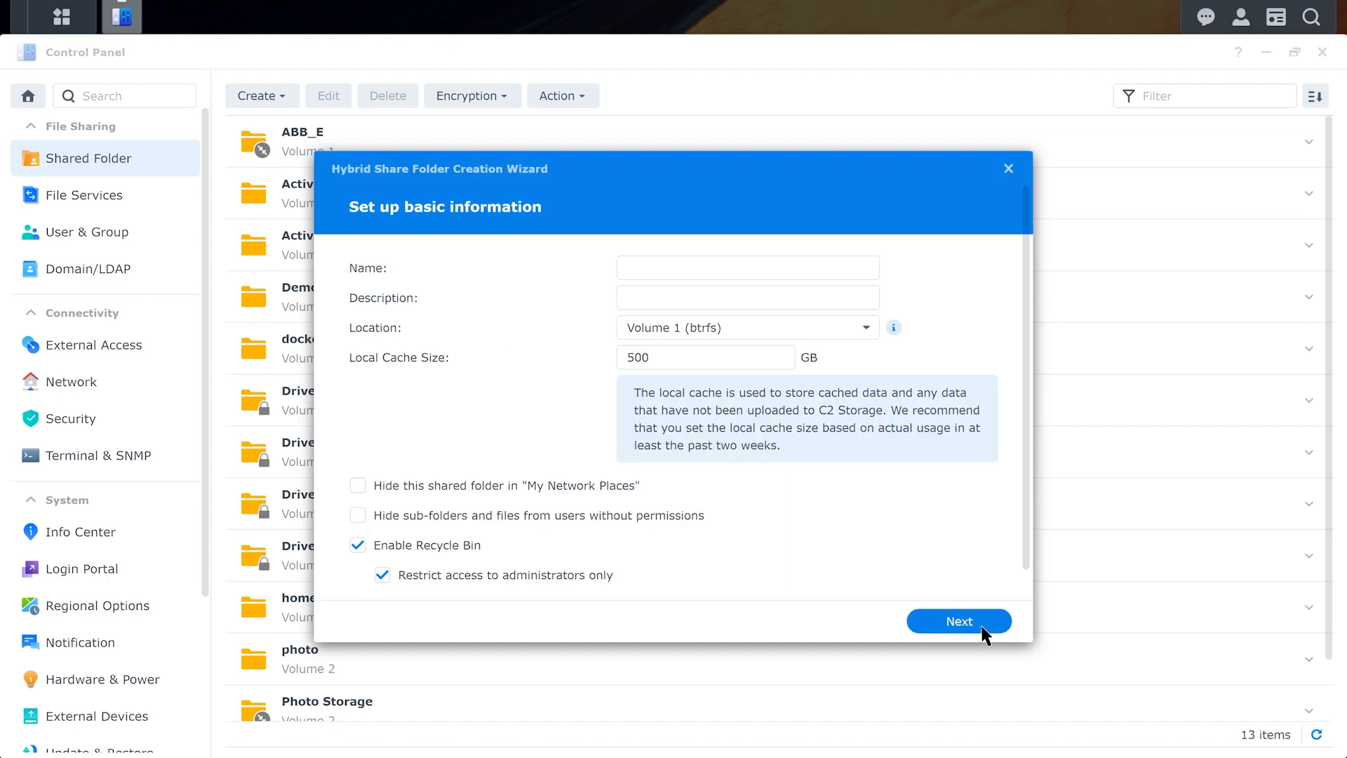
left_click(747, 267)
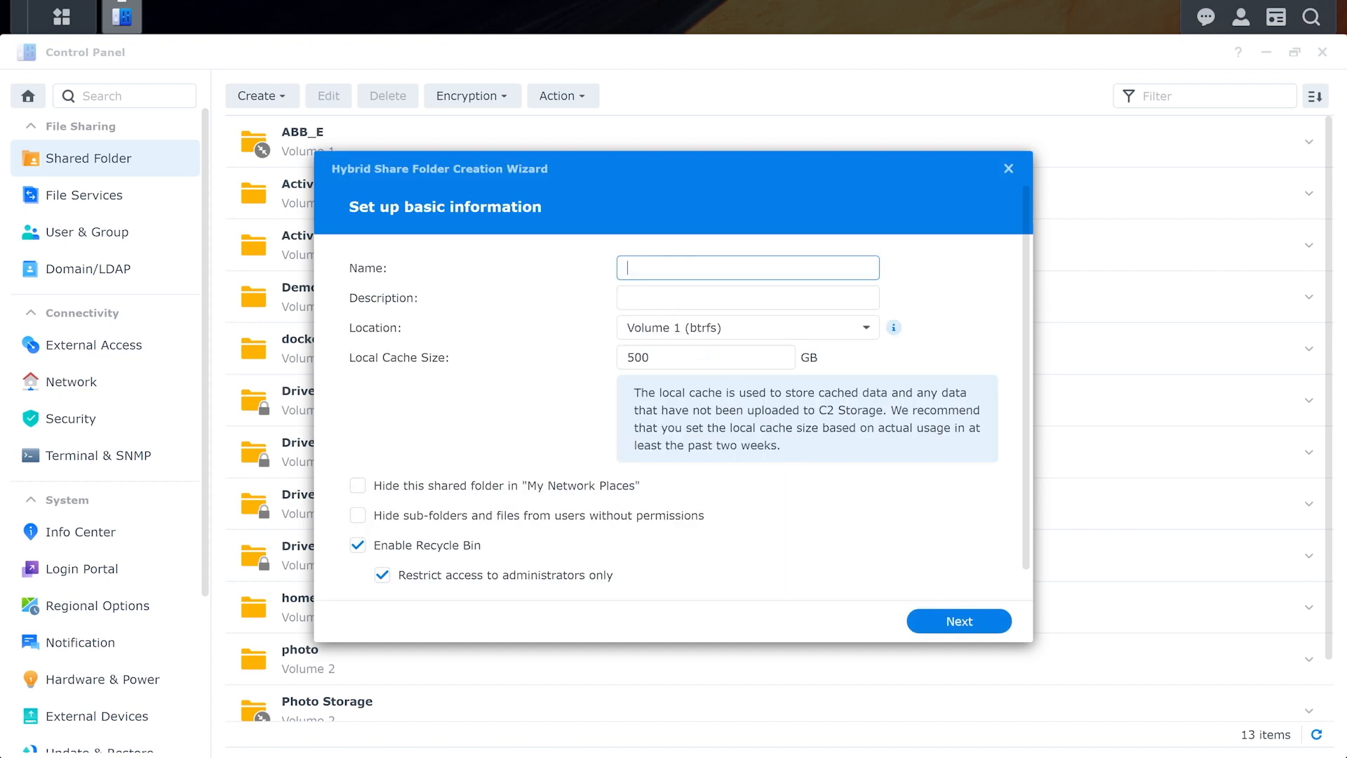
type("Hybri")
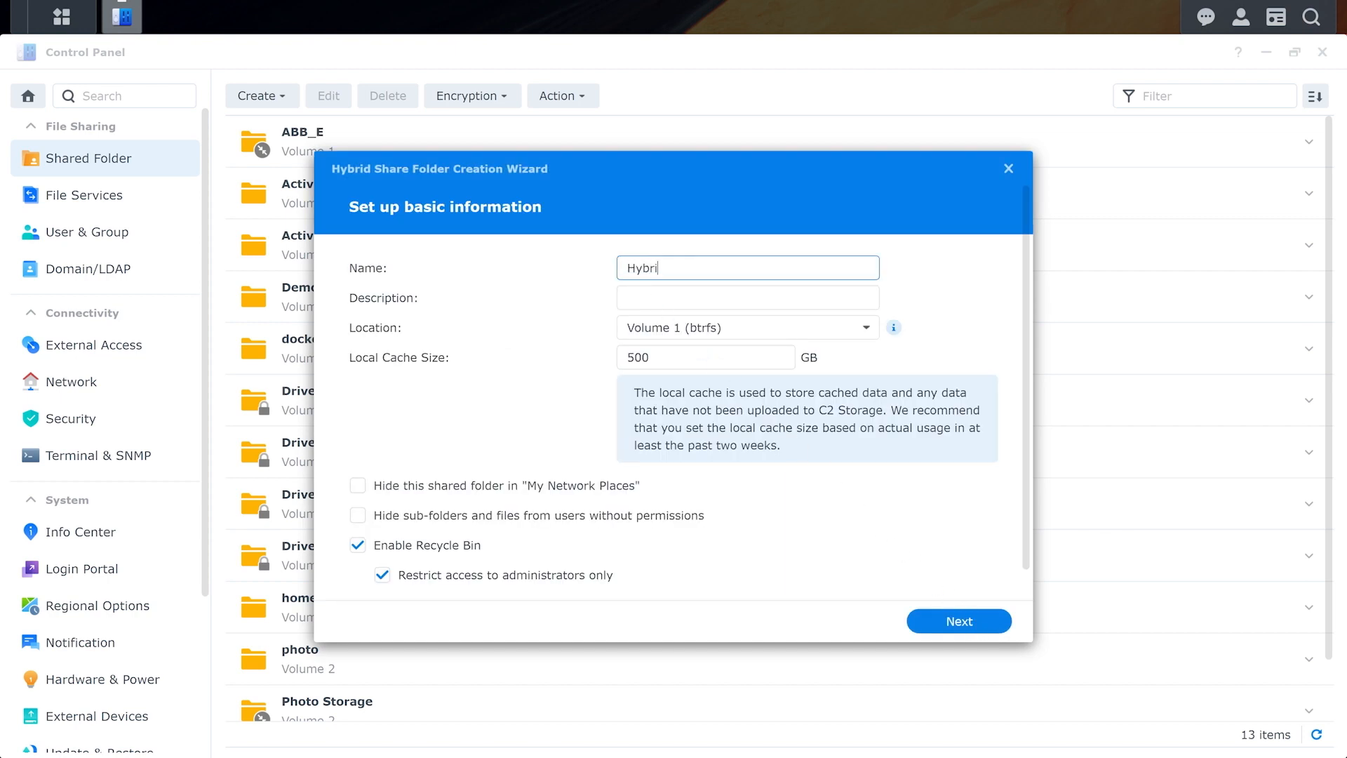
type("d Share")
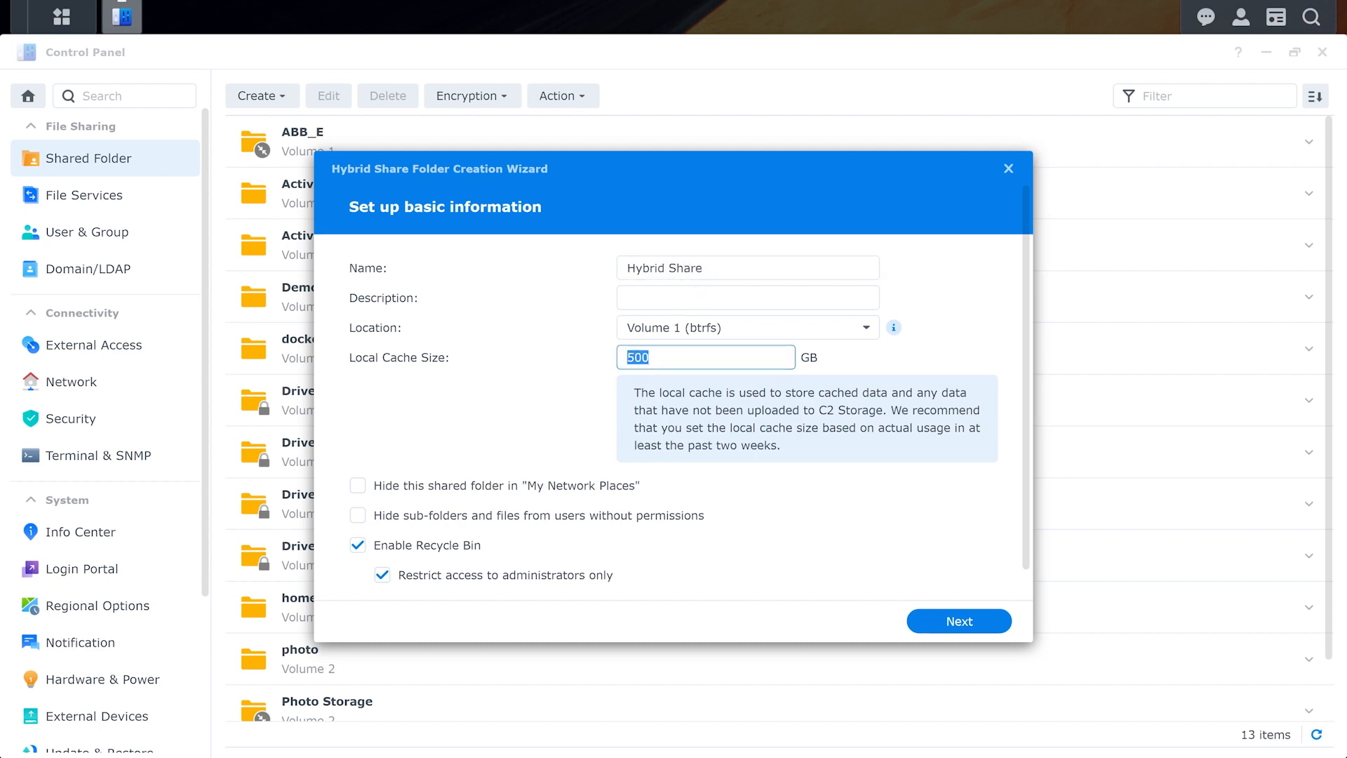
type("300")
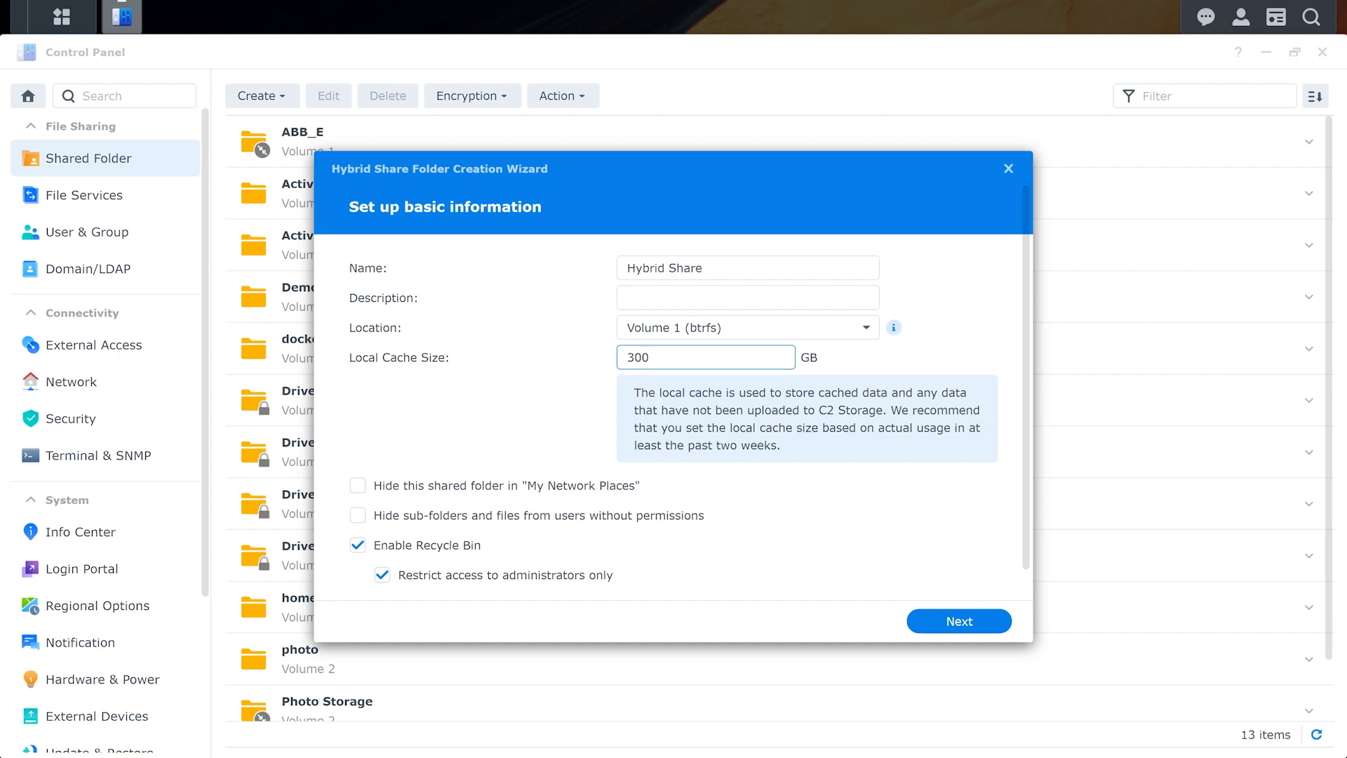
Review the Hybrid Share settings summary and confirm creating the folder
left_click(958, 620)
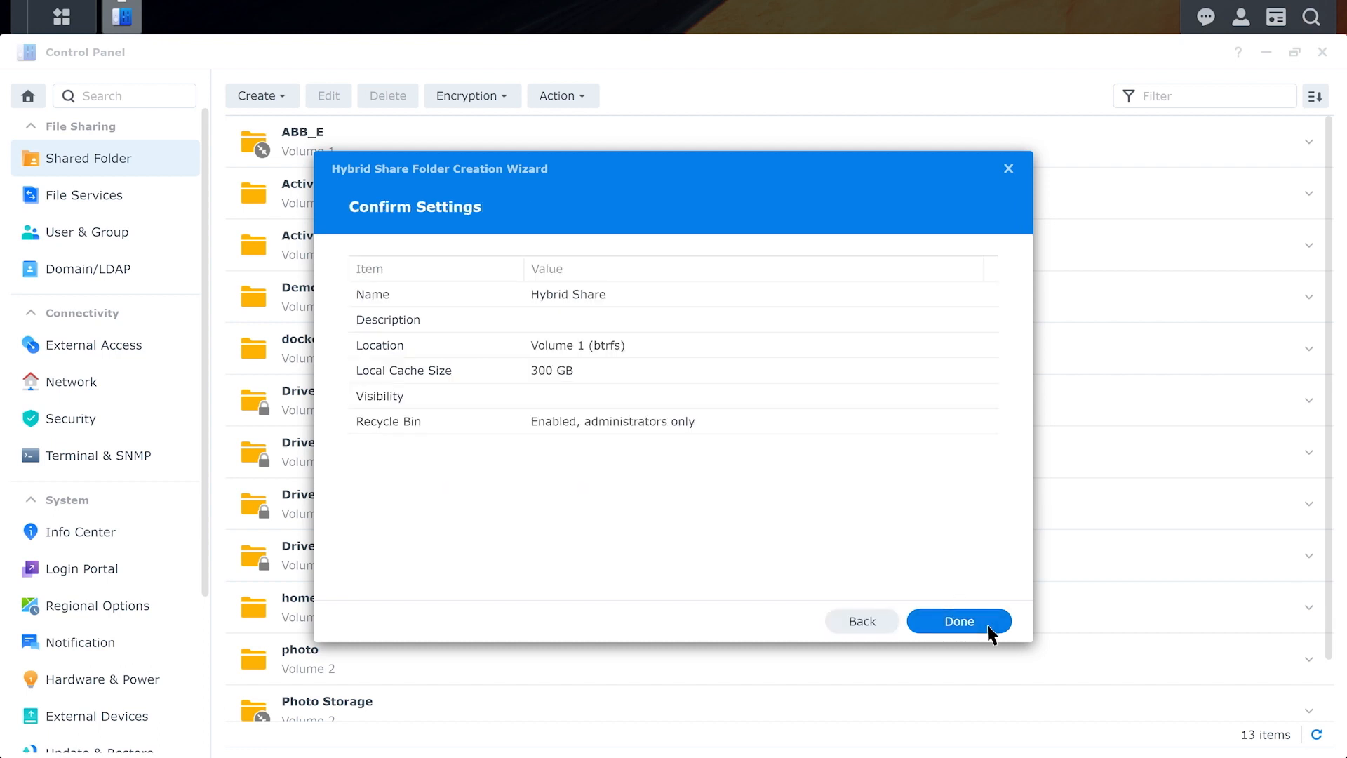
left_click(957, 620)
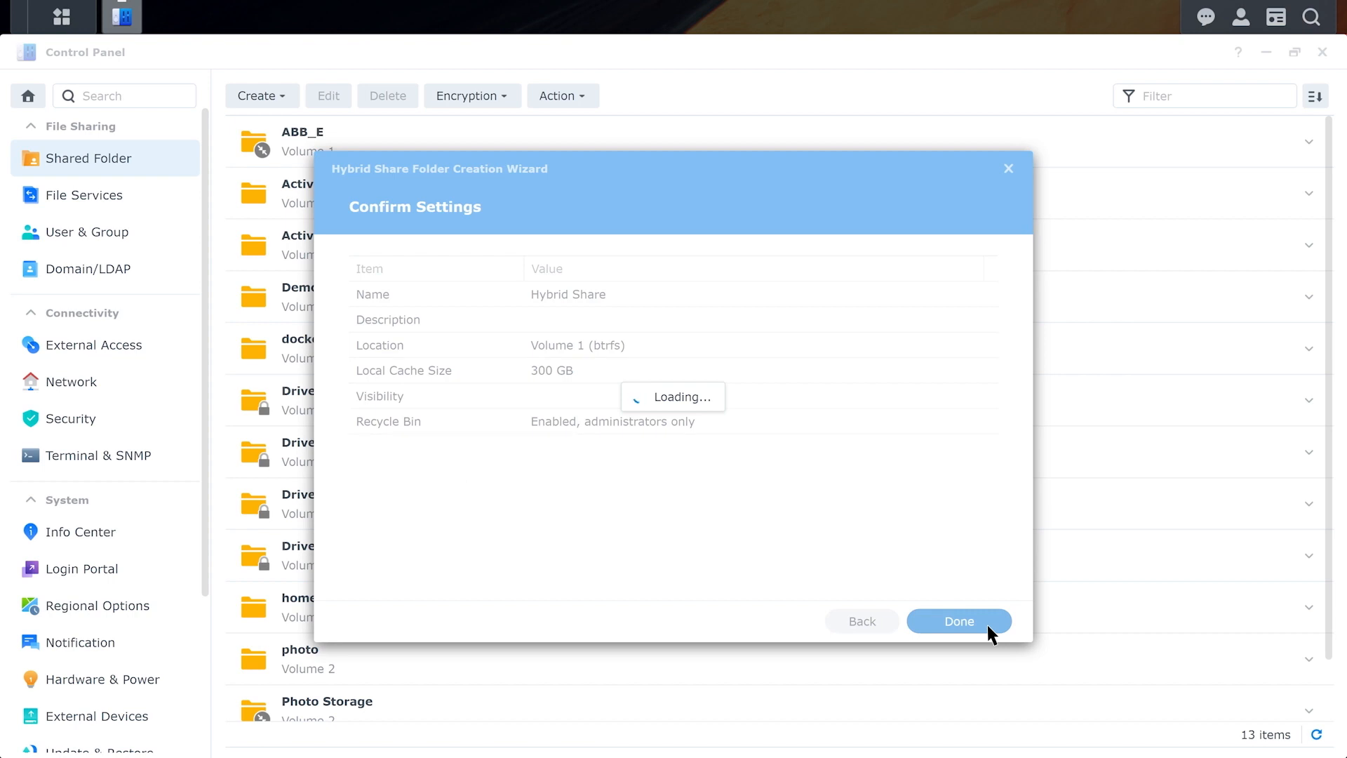
left_click(959, 620)
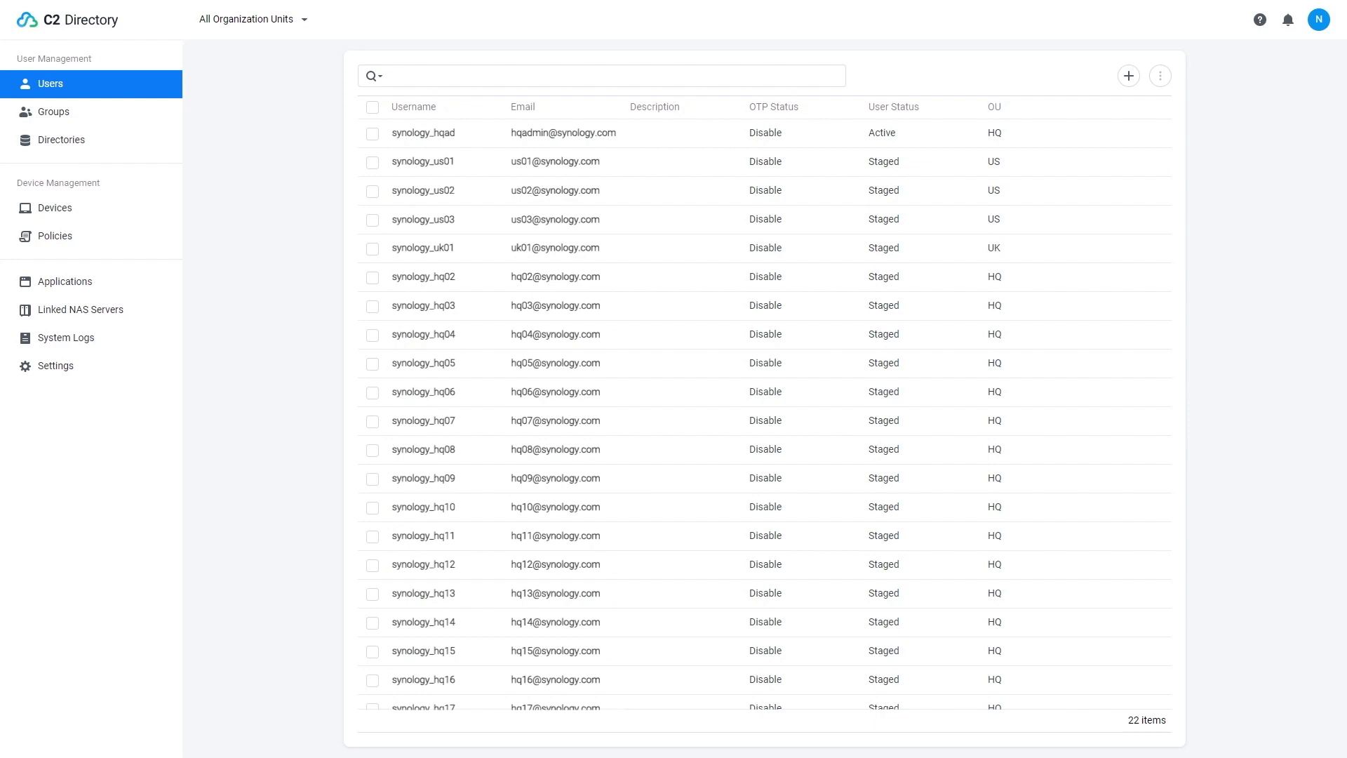
mouse_move(311, 41)
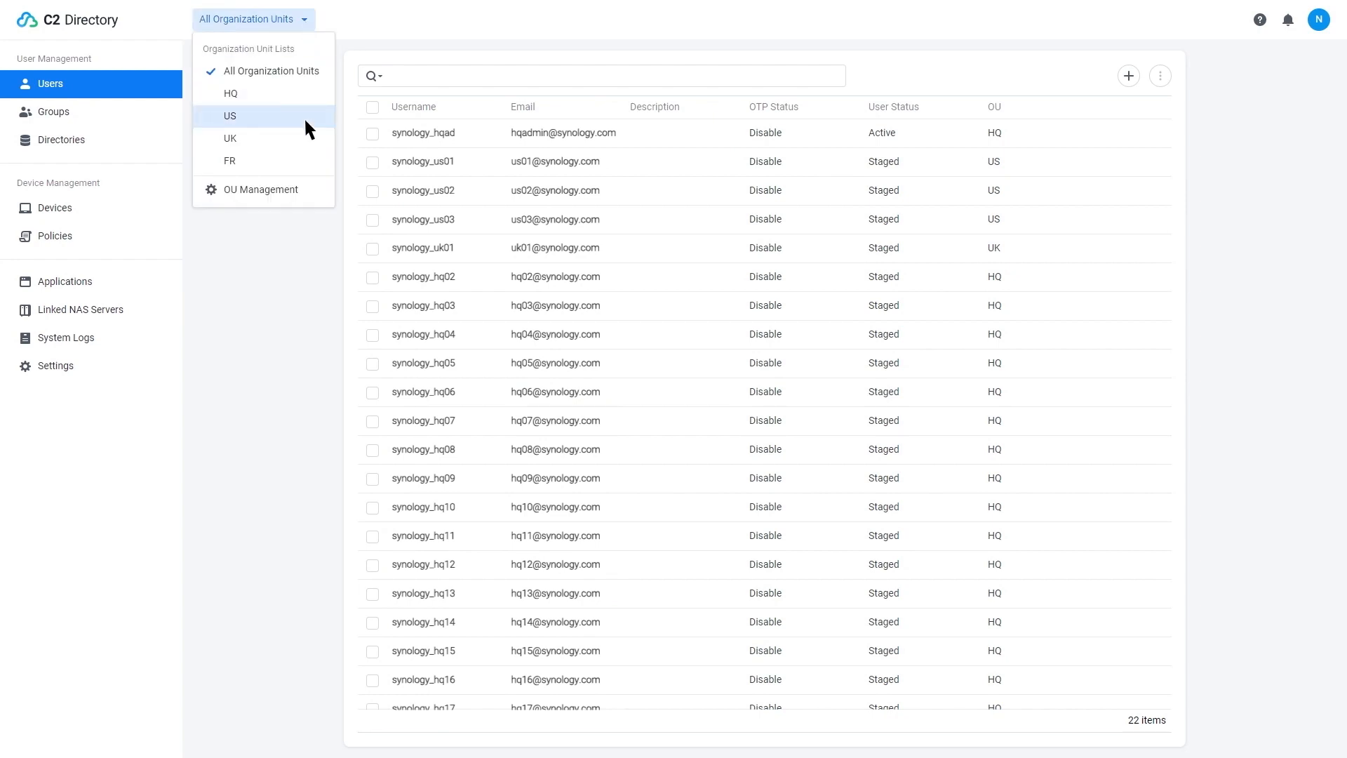
Filter users to the US unit, then view the connected directories list
left_click(230, 115)
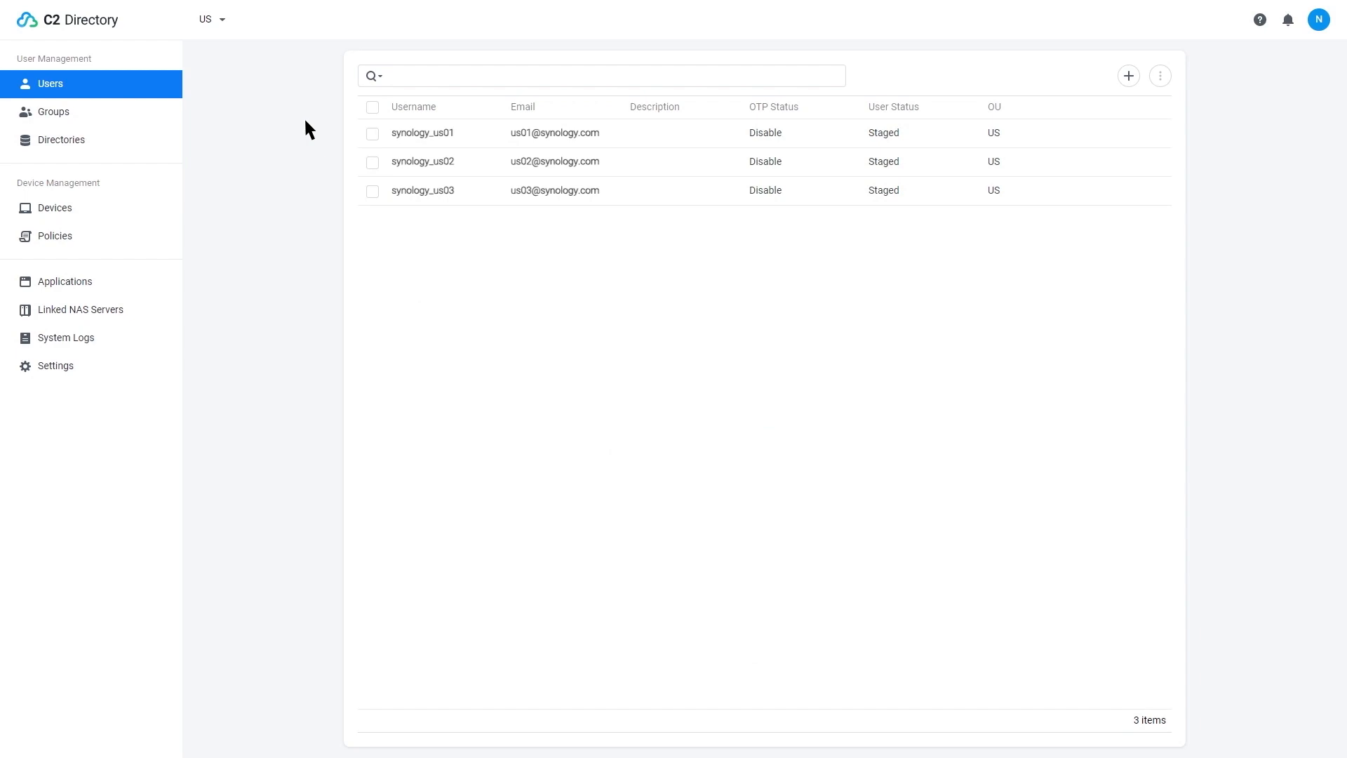
left_click(61, 139)
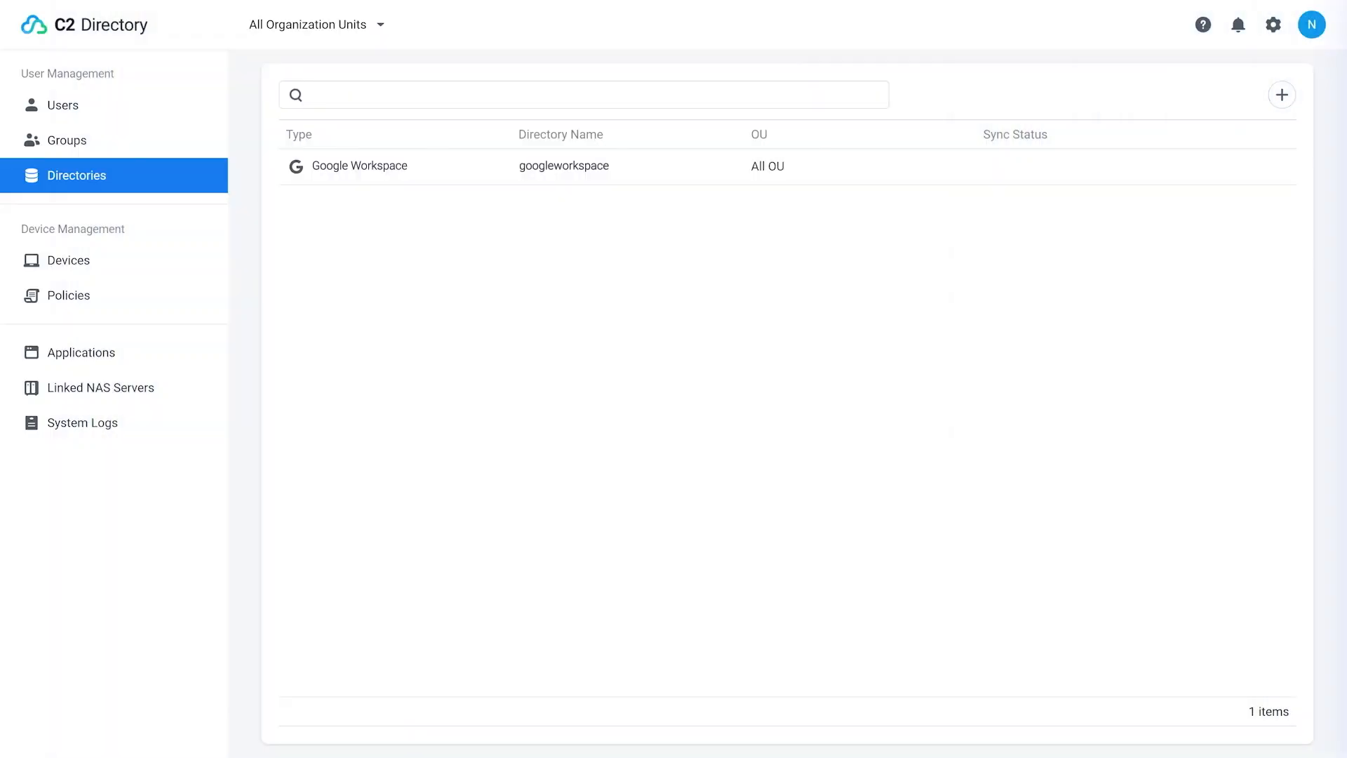
Add a Microsoft 365 directory assigned to the HQ organization unit
left_click(1282, 94)
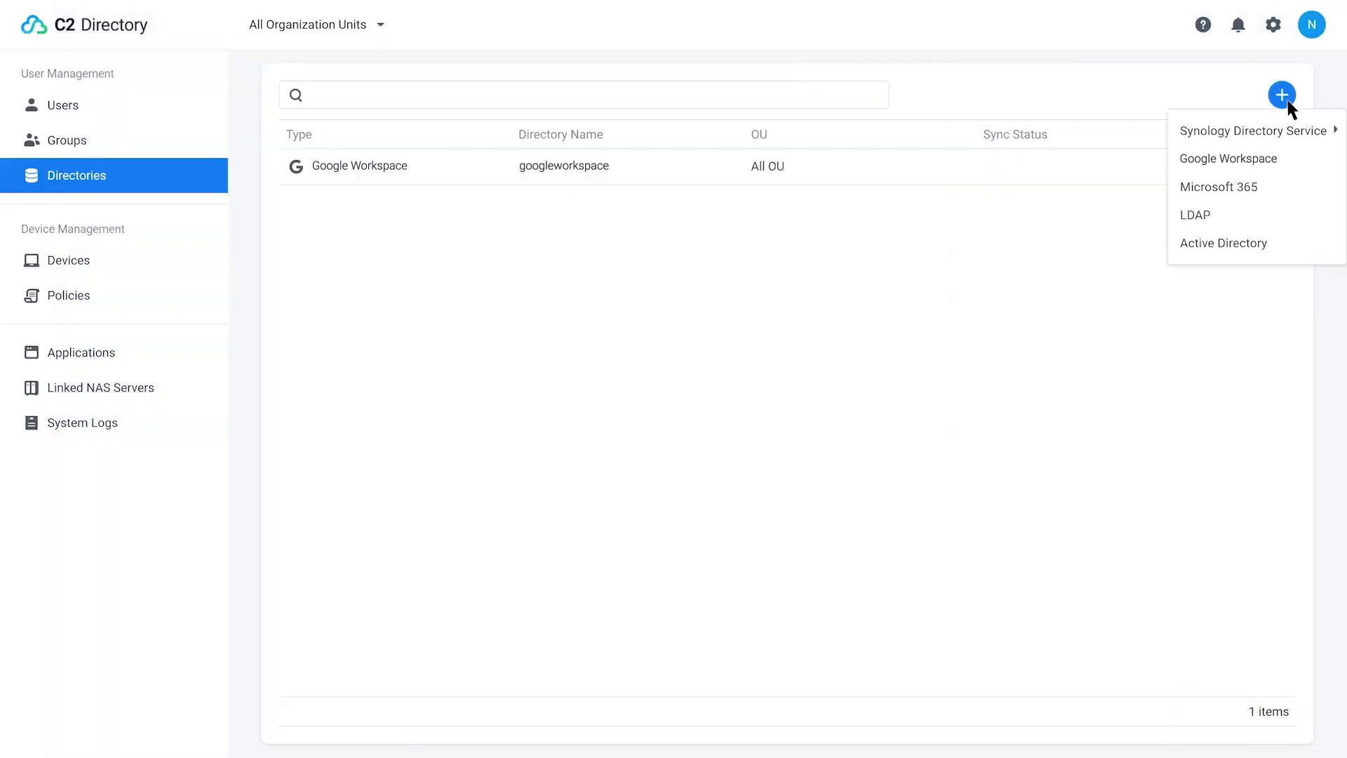
left_click(1218, 187)
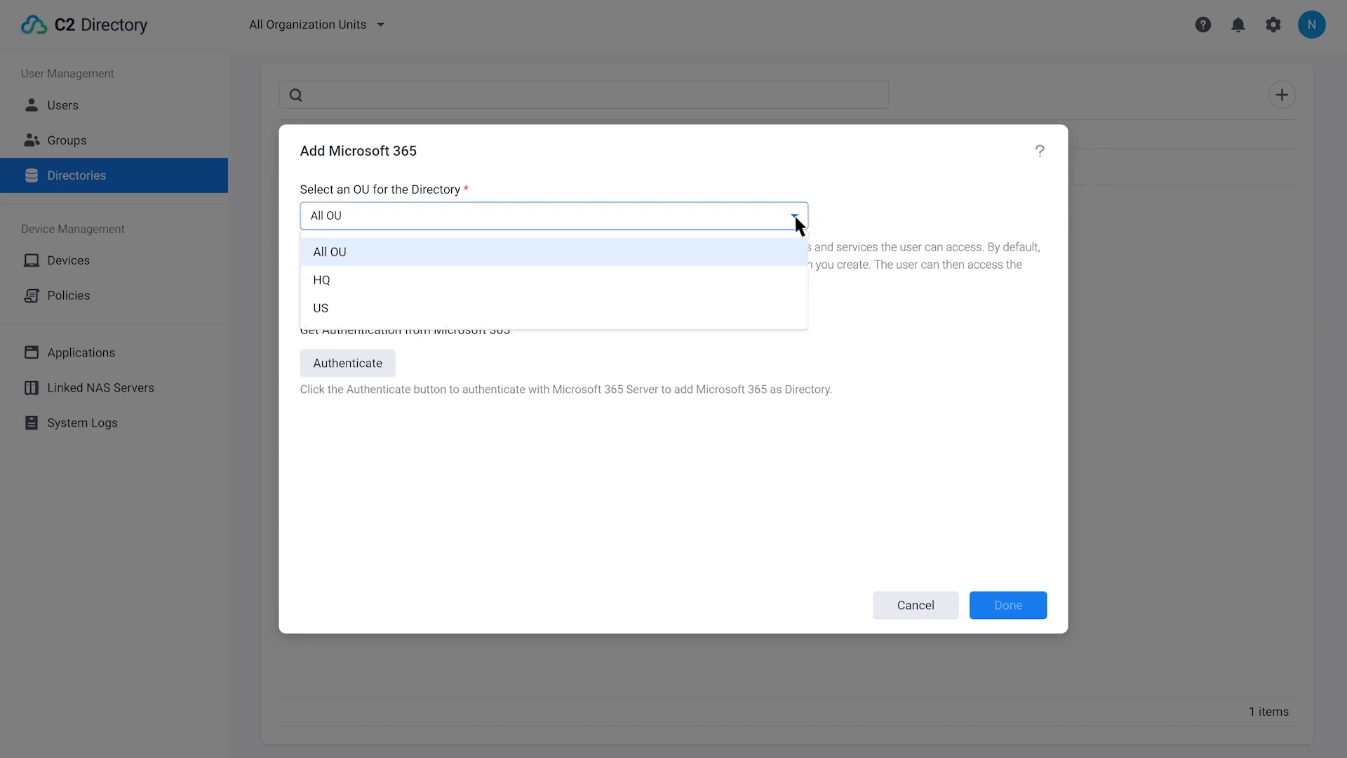
left_click(321, 279)
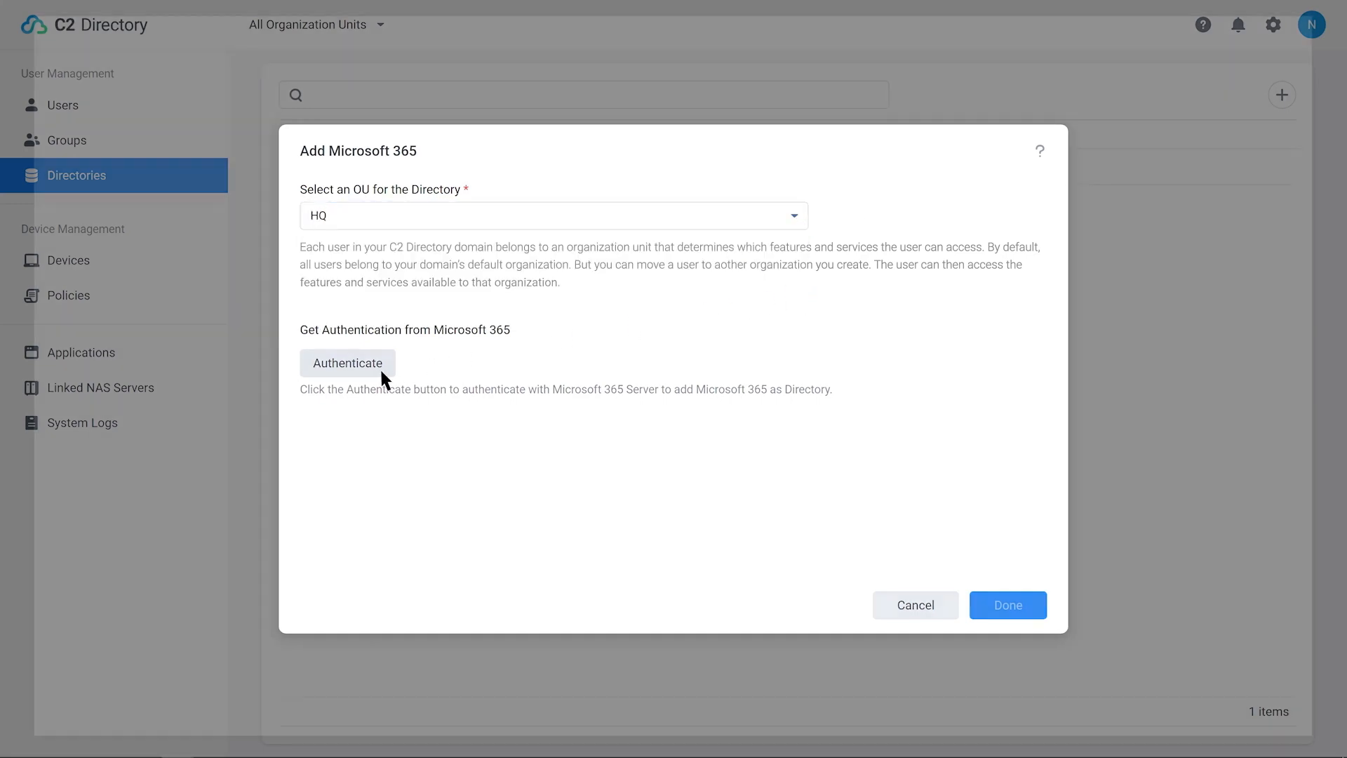
left_click(348, 362)
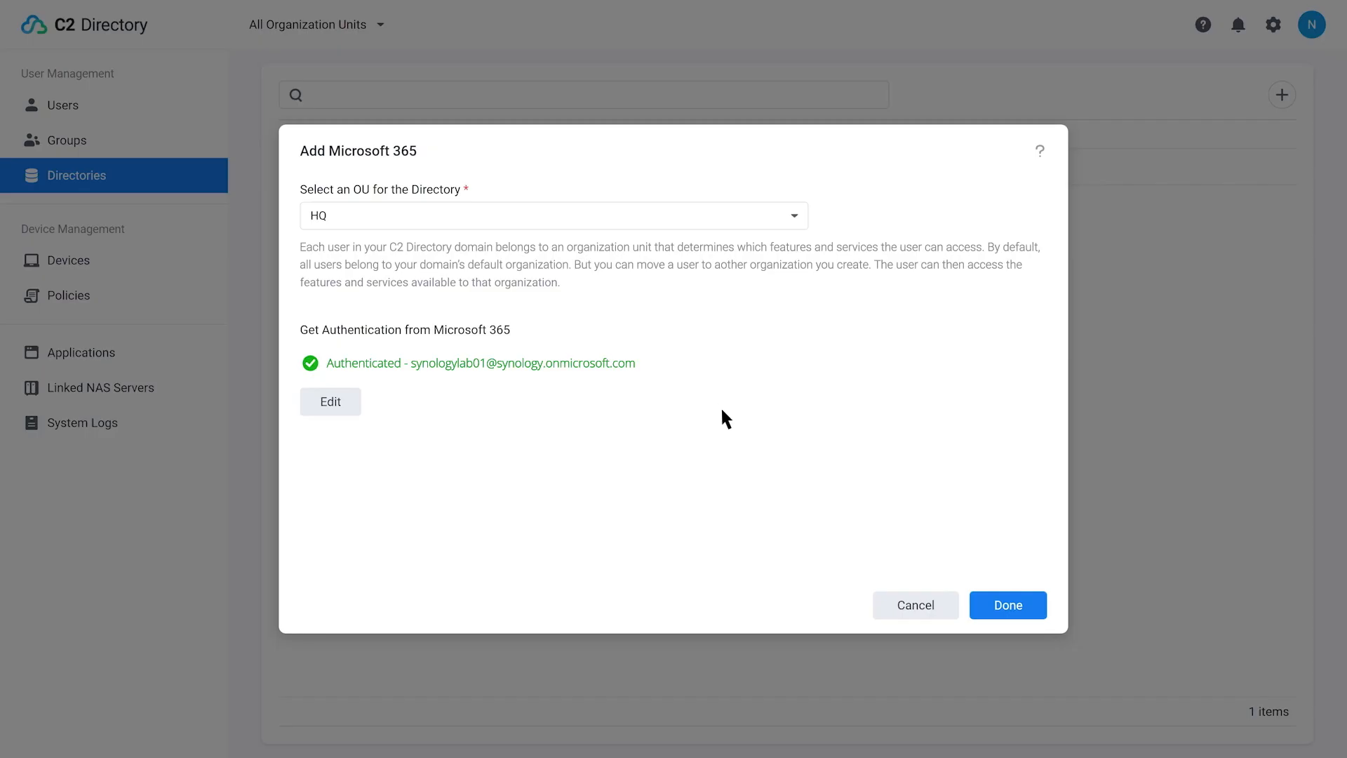
left_click(1007, 604)
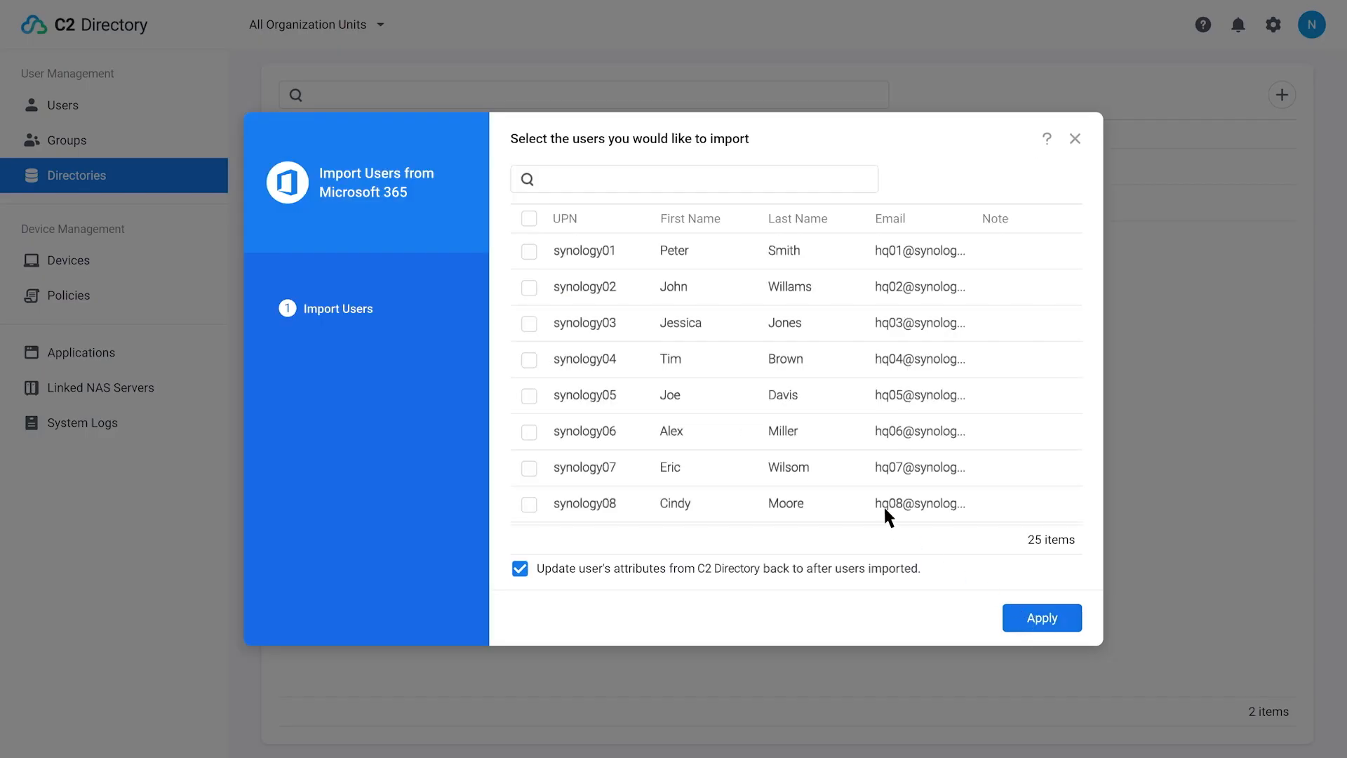
Import users synology01–03, check the directory details, and view managed devices
left_click(528, 287)
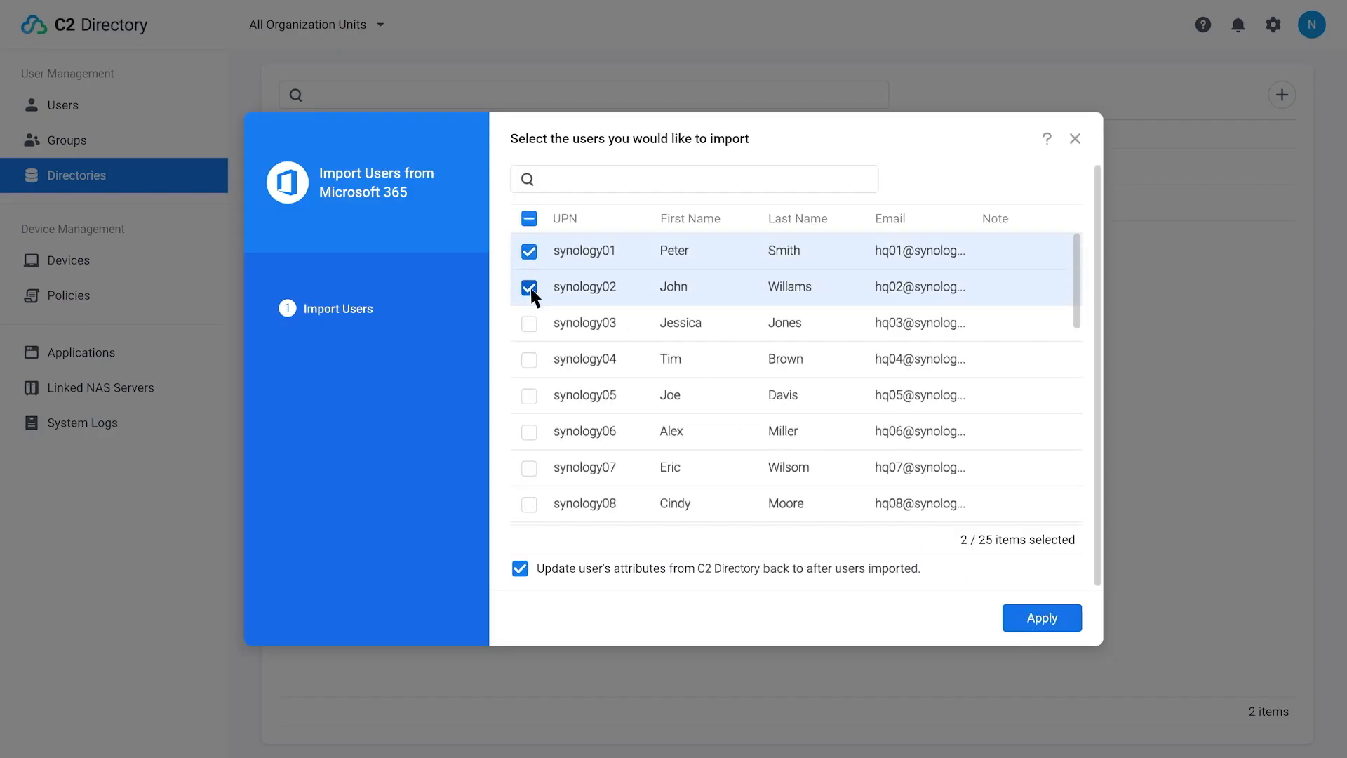
left_click(529, 322)
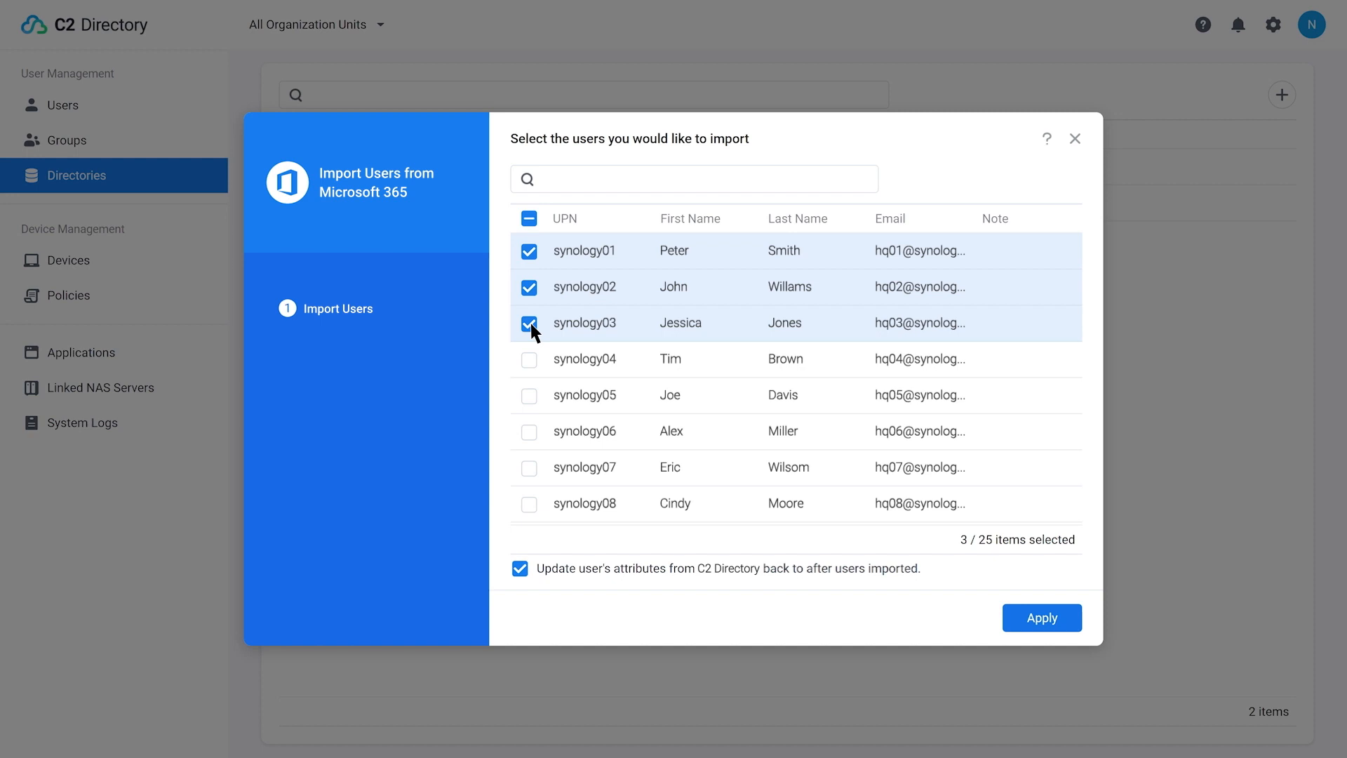
mouse_move(1042, 617)
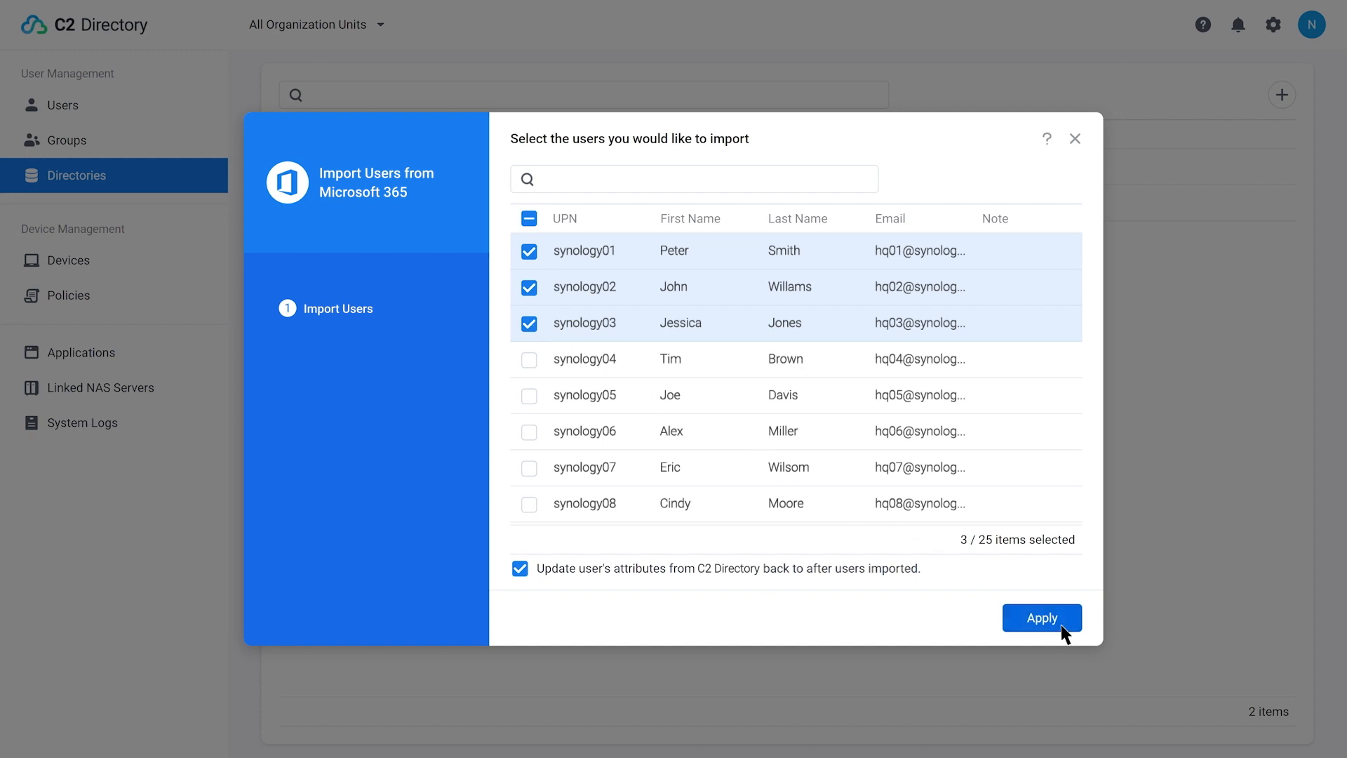
left_click(1042, 618)
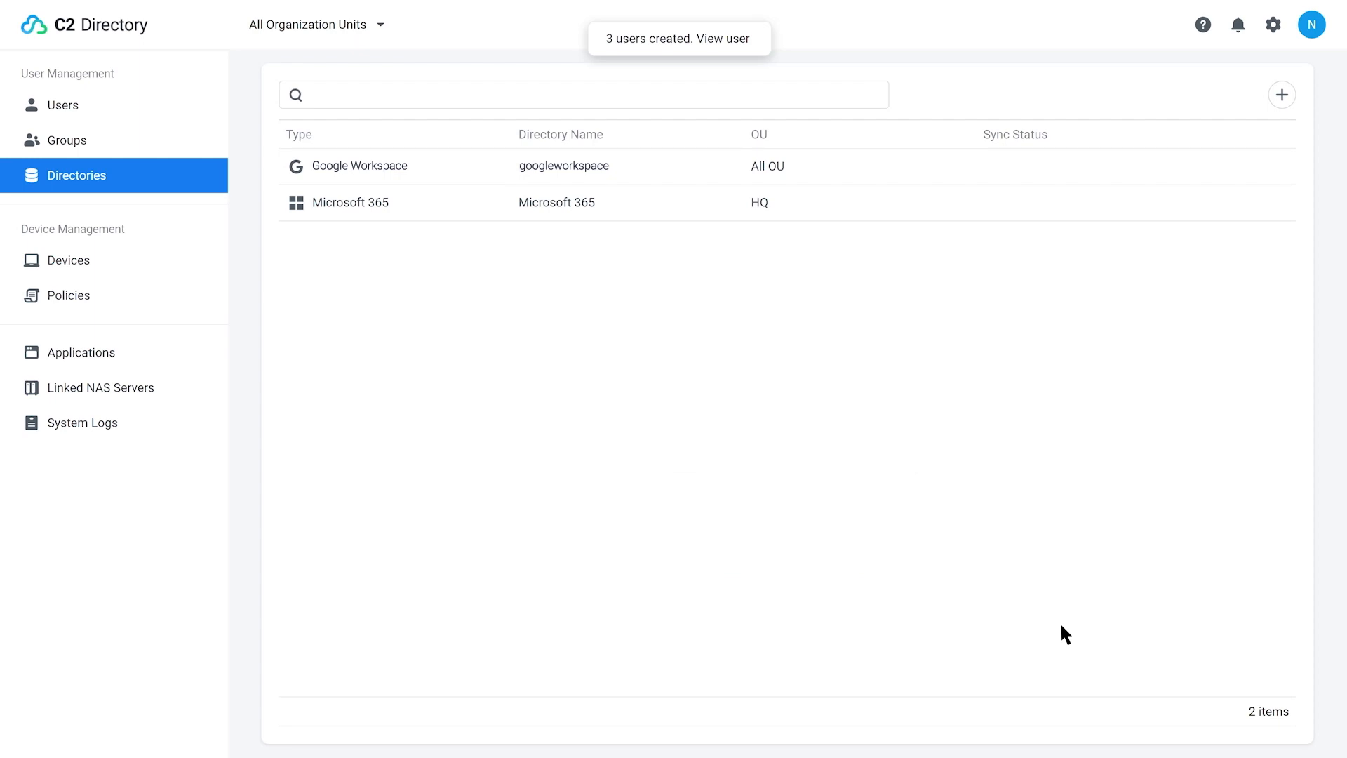
left_click(350, 203)
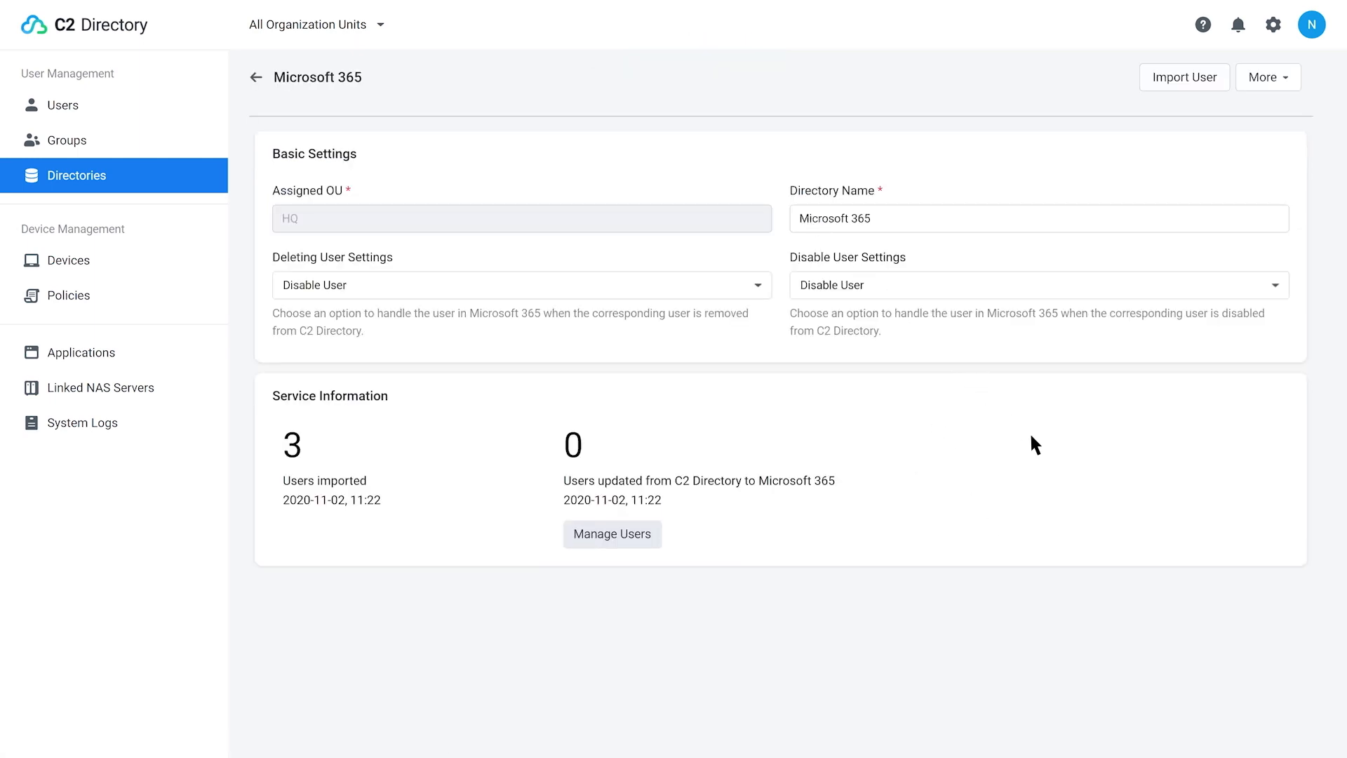
left_click(69, 260)
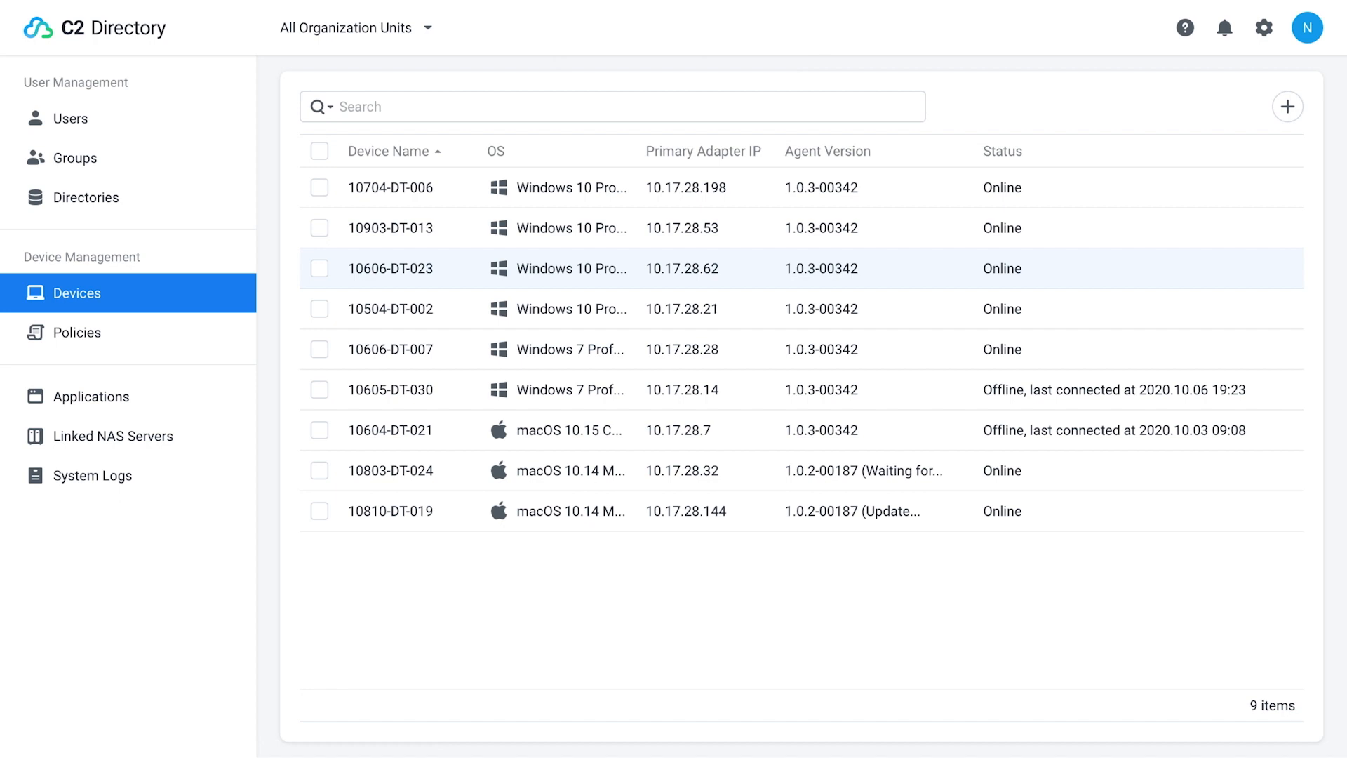
Open the device policies list
left_click(395, 268)
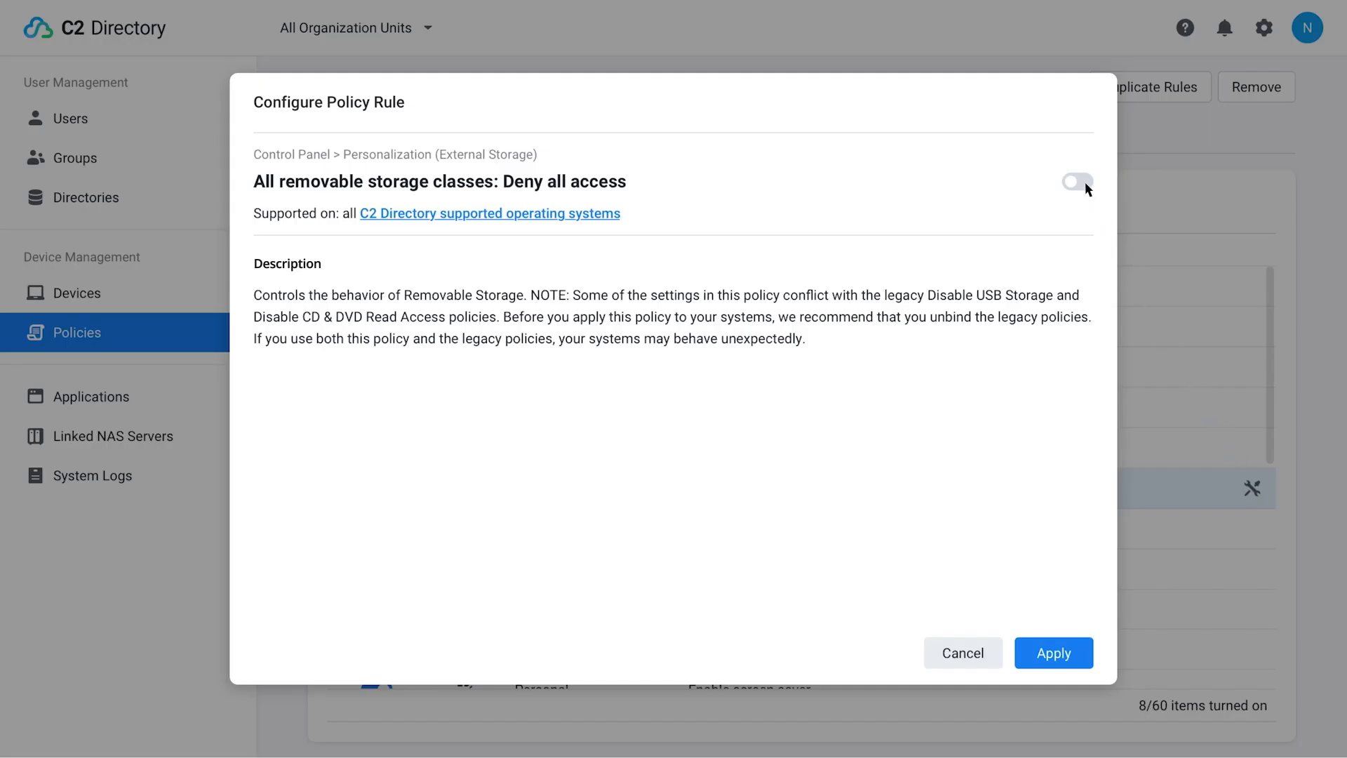
left_click(1053, 652)
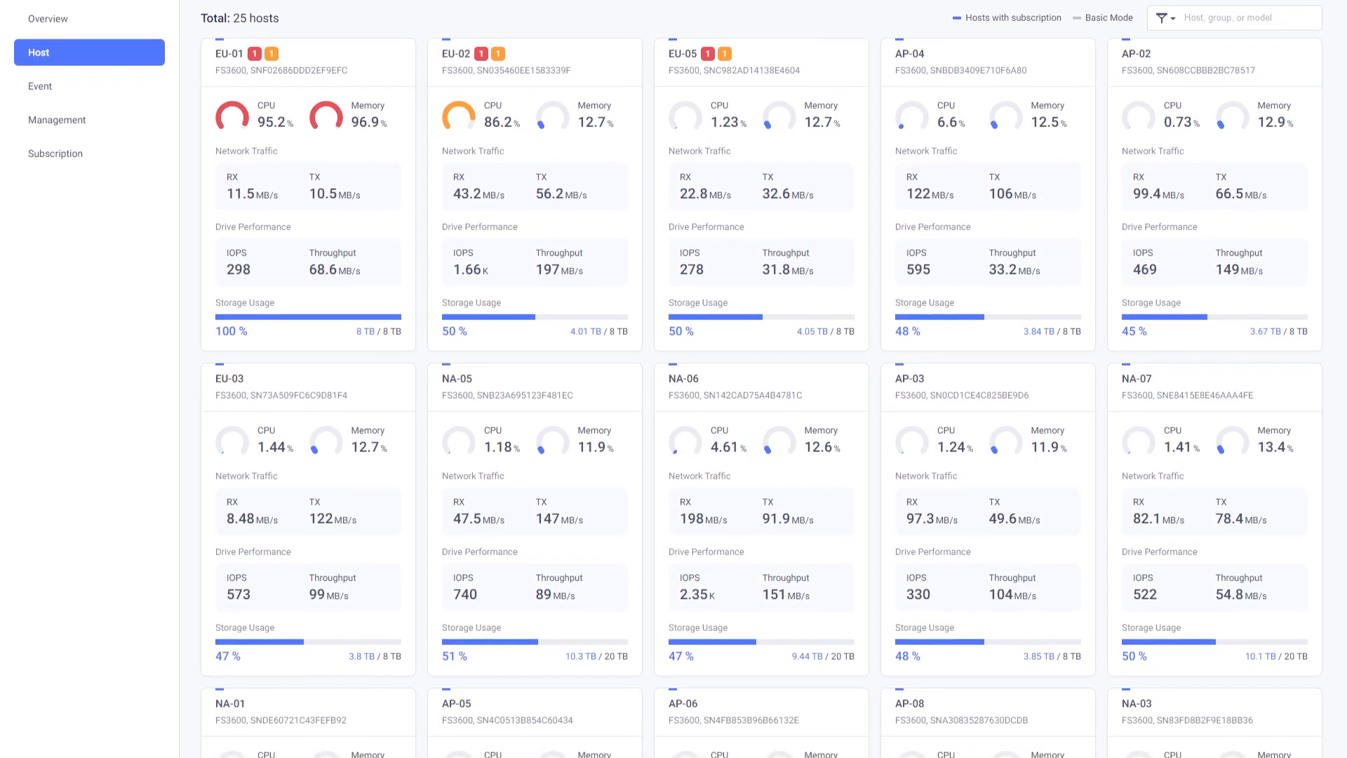
Scroll through the Host overview cards to reach host AP-05's performance page
scroll("down", 3)
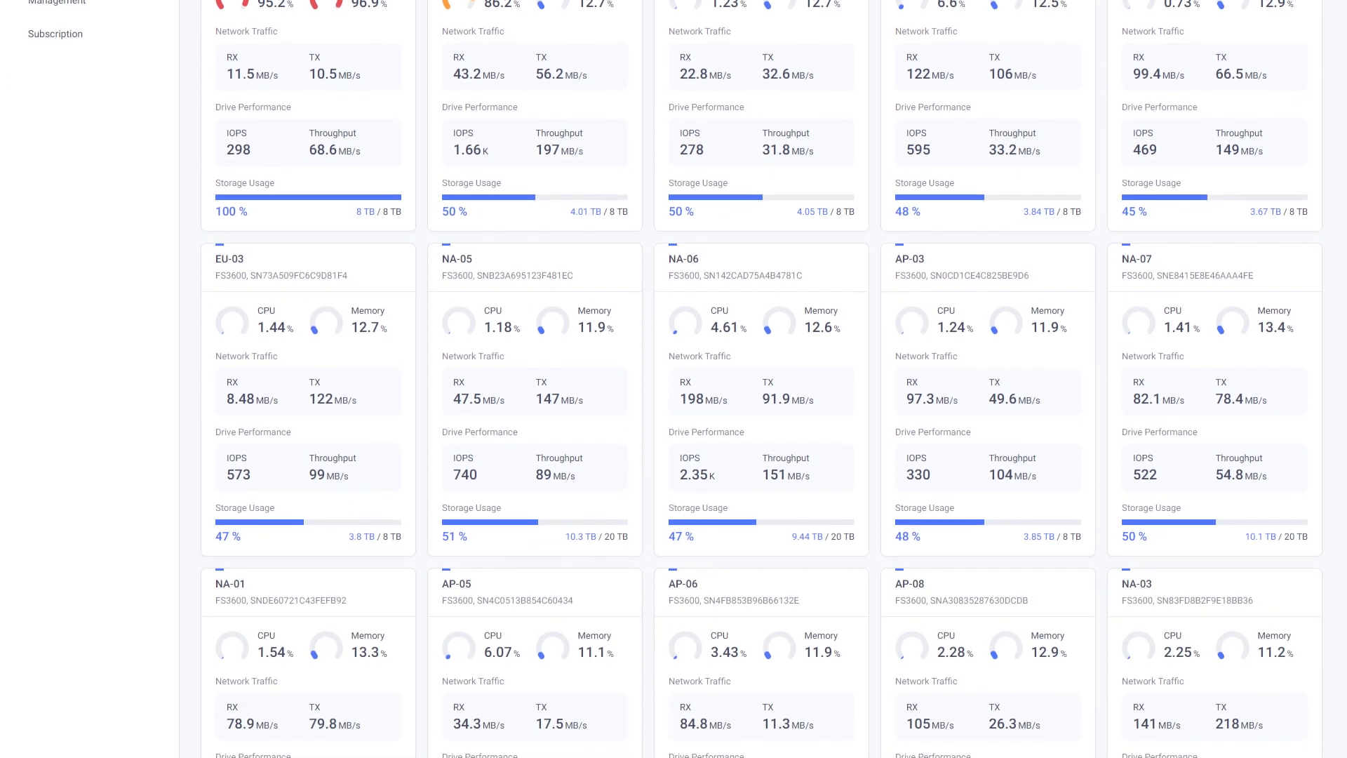
scroll("down", 3)
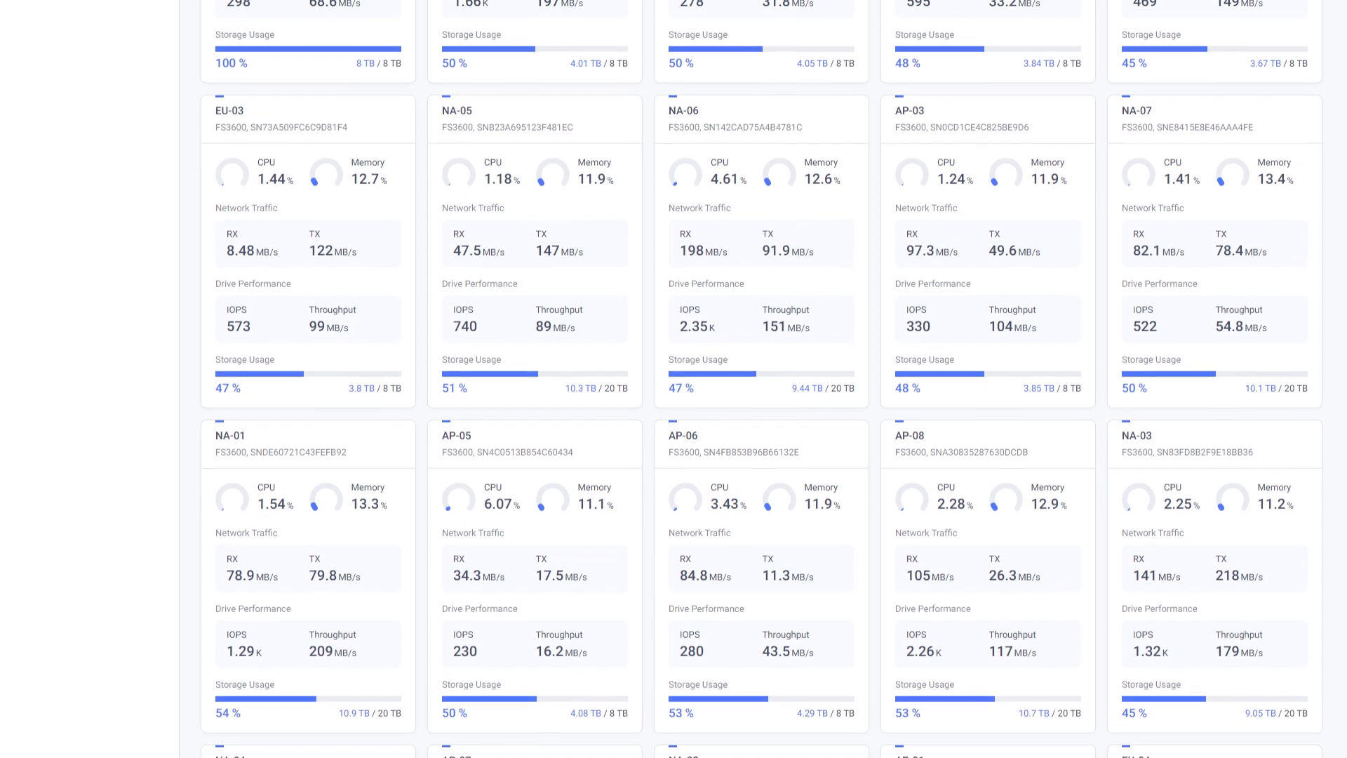
scroll("down", 3)
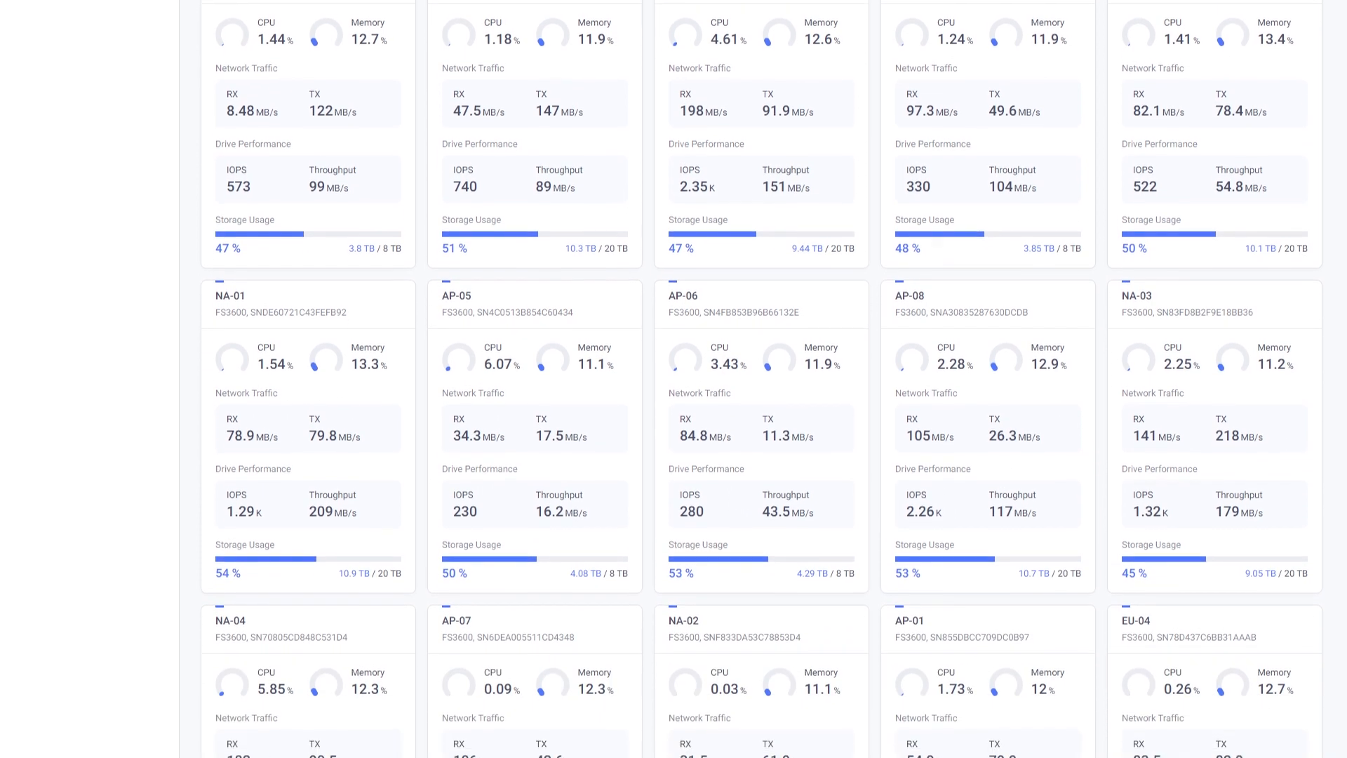
scroll("down", 3)
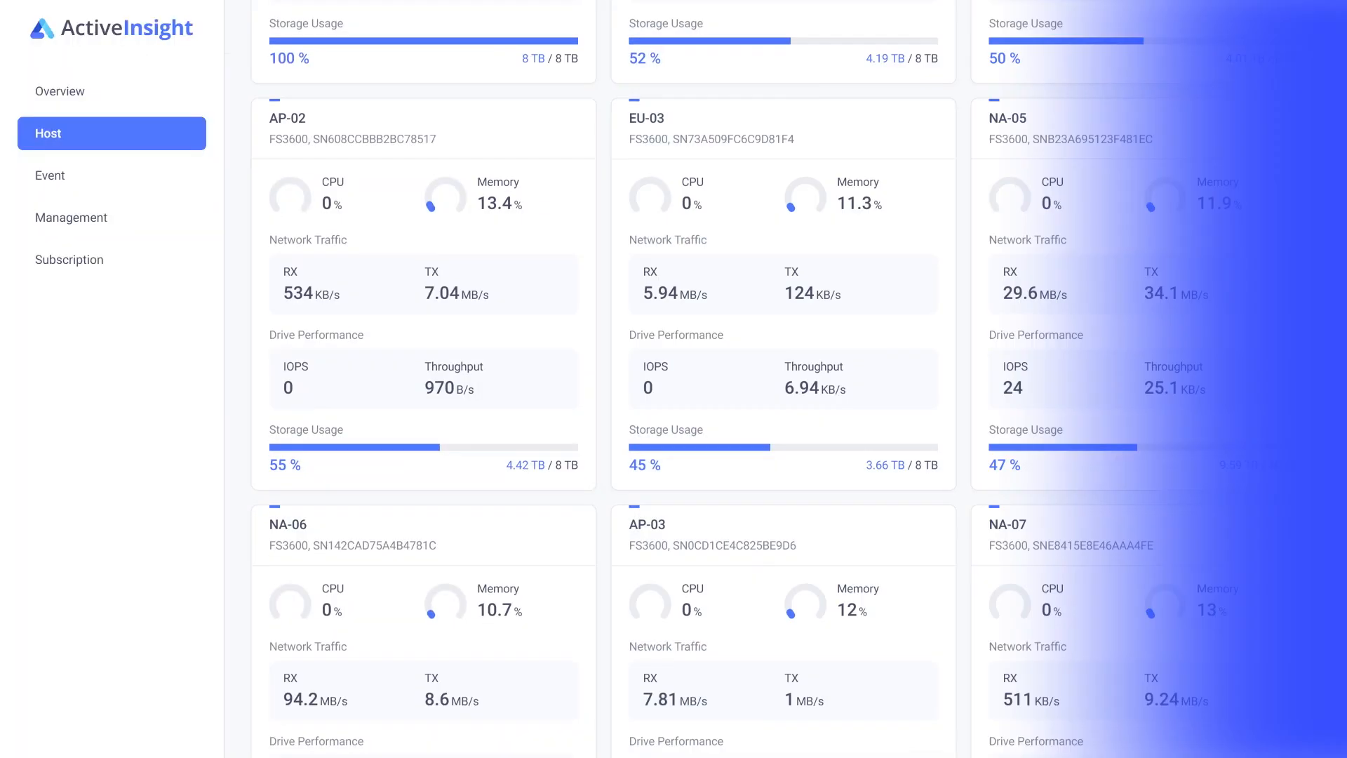
scroll("down", 3)
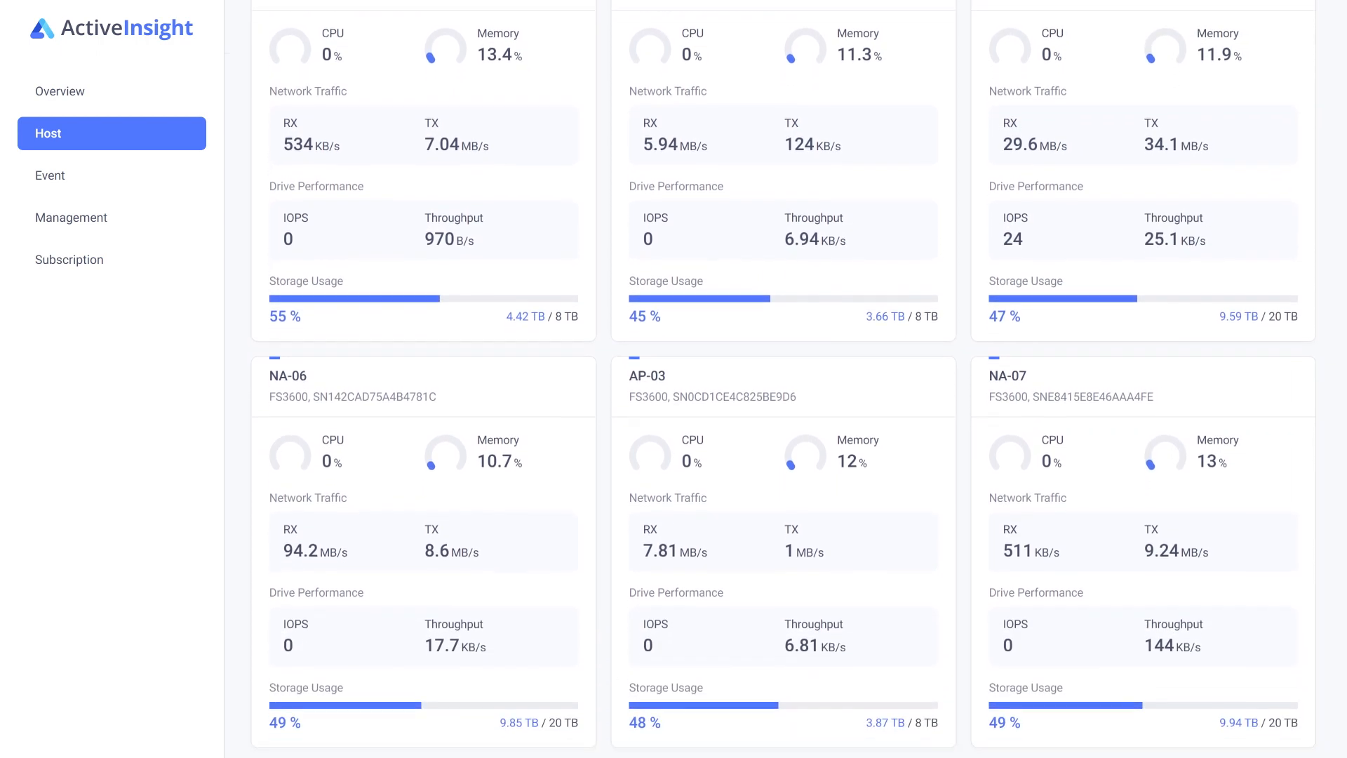
scroll("down", 3)
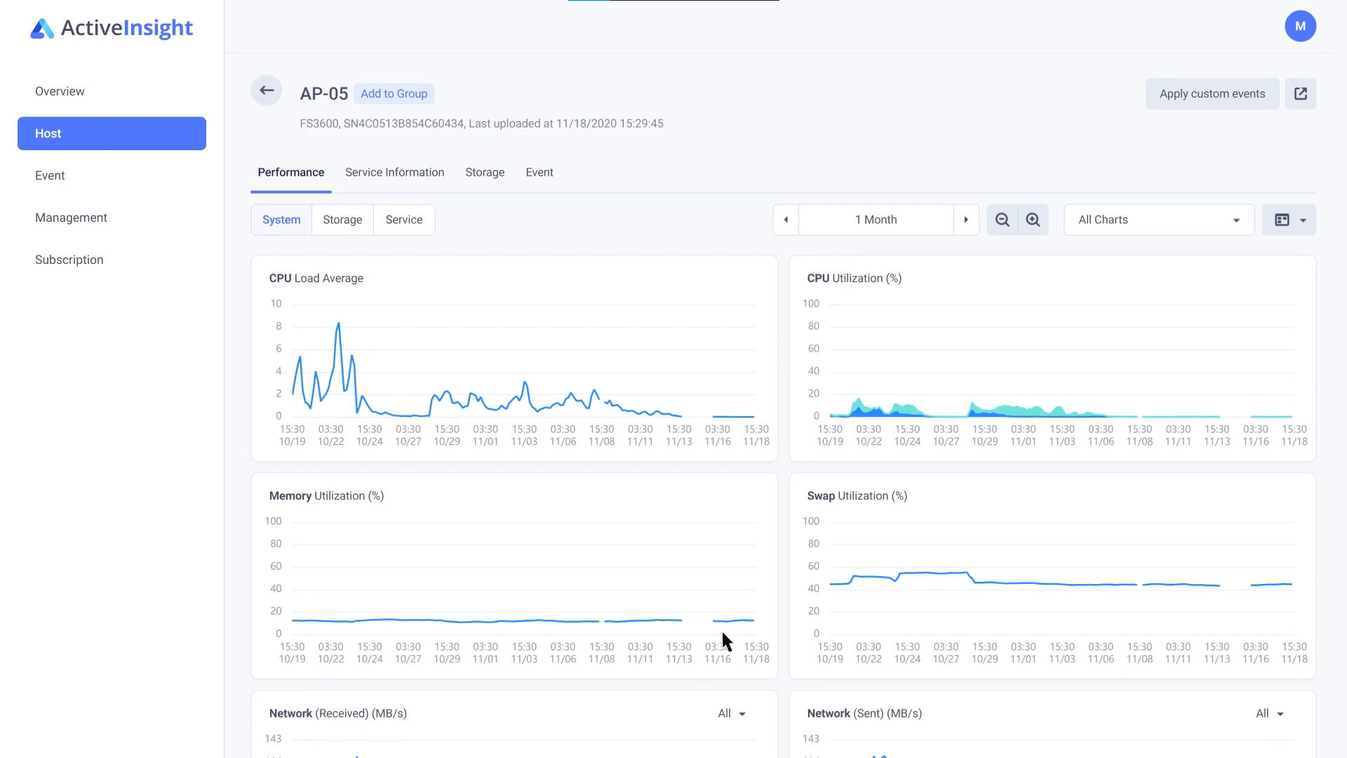
Scroll the AP-05 charts, then go to the Management page's Custom Event tab
scroll("down", 3)
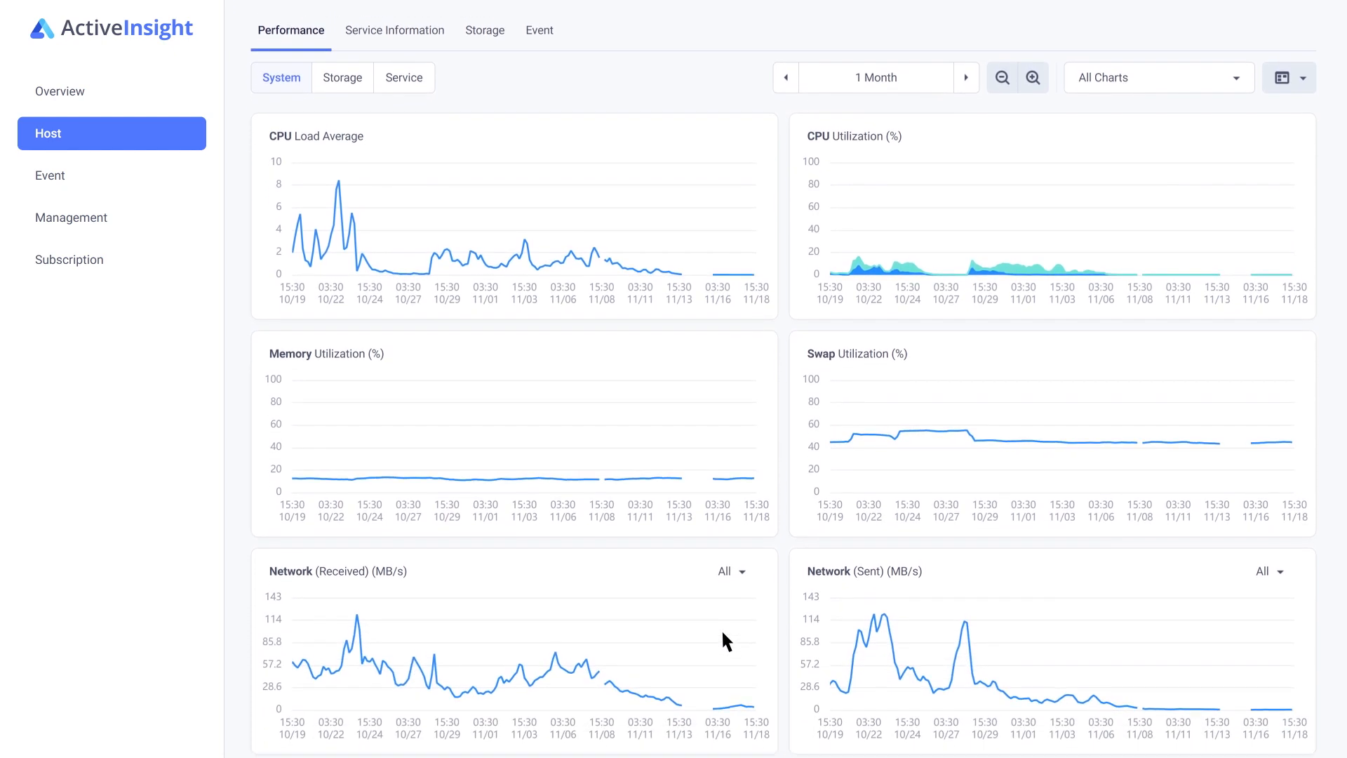
left_click(71, 217)
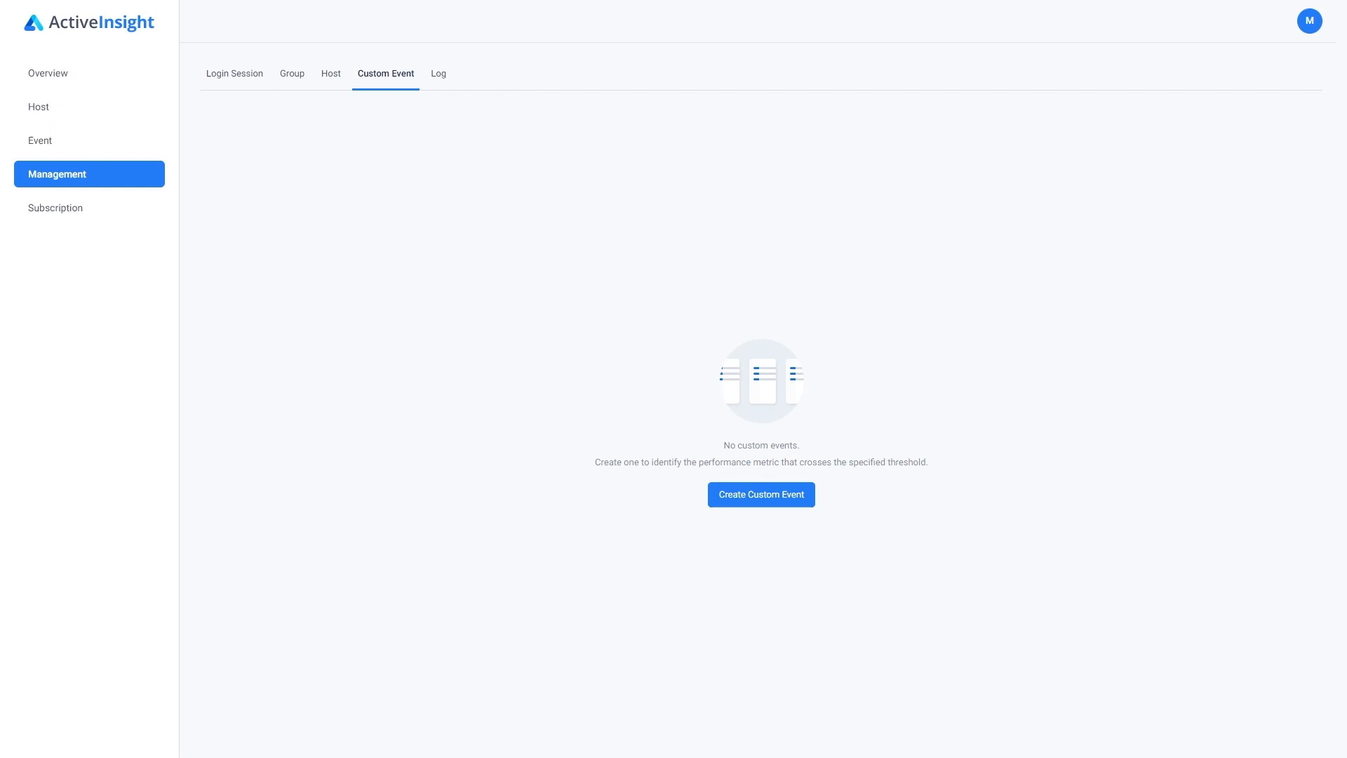
Create custom event 'CPU Overload' on CPU Utilization with 75 warning and 85 critical thresholds
left_click(759, 494)
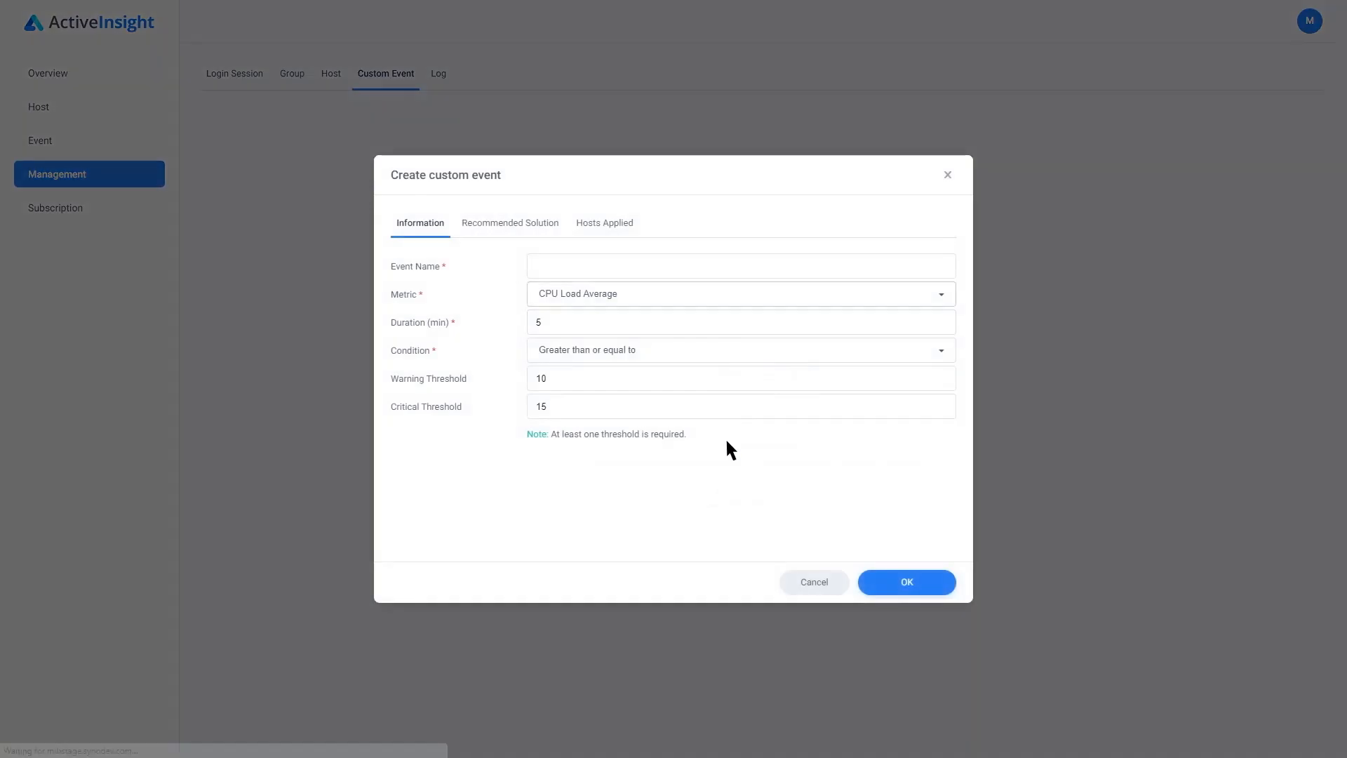
type("CPU Overload")
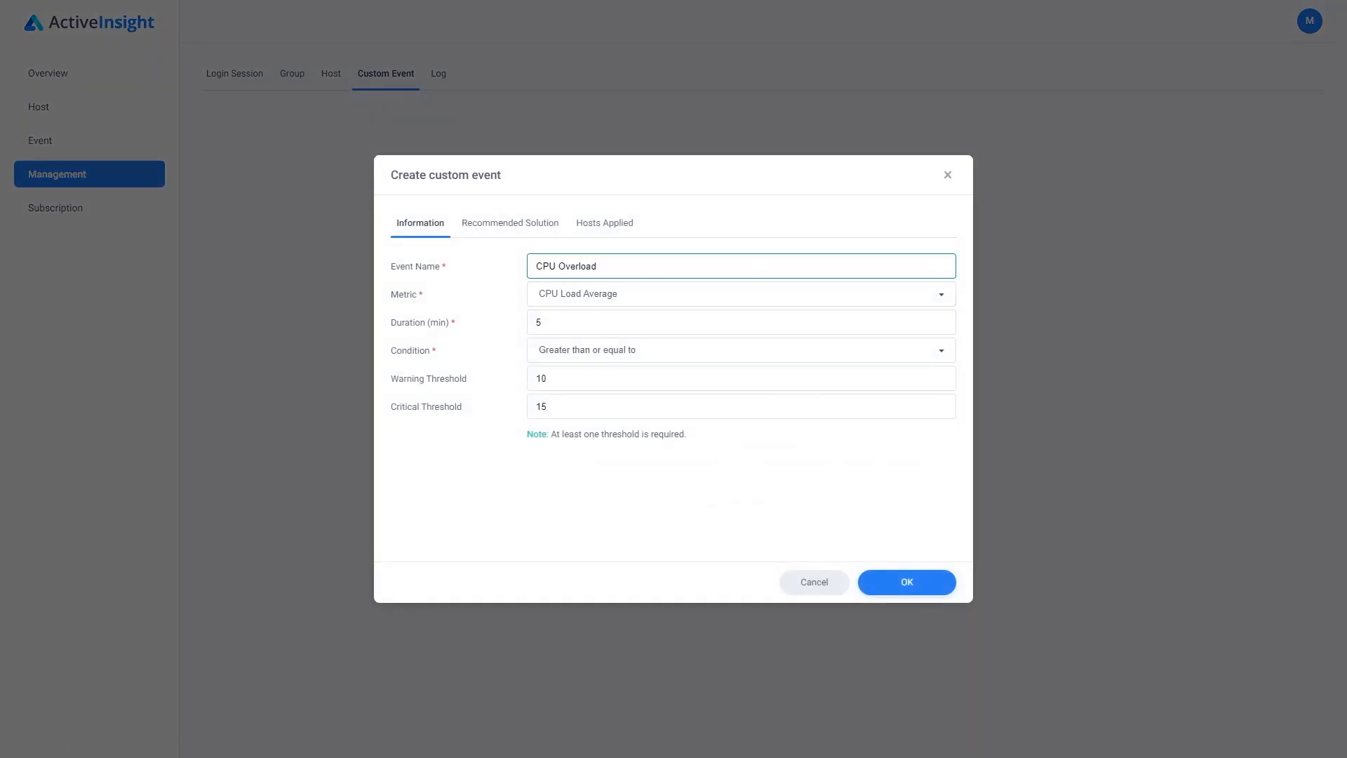
left_click(739, 294)
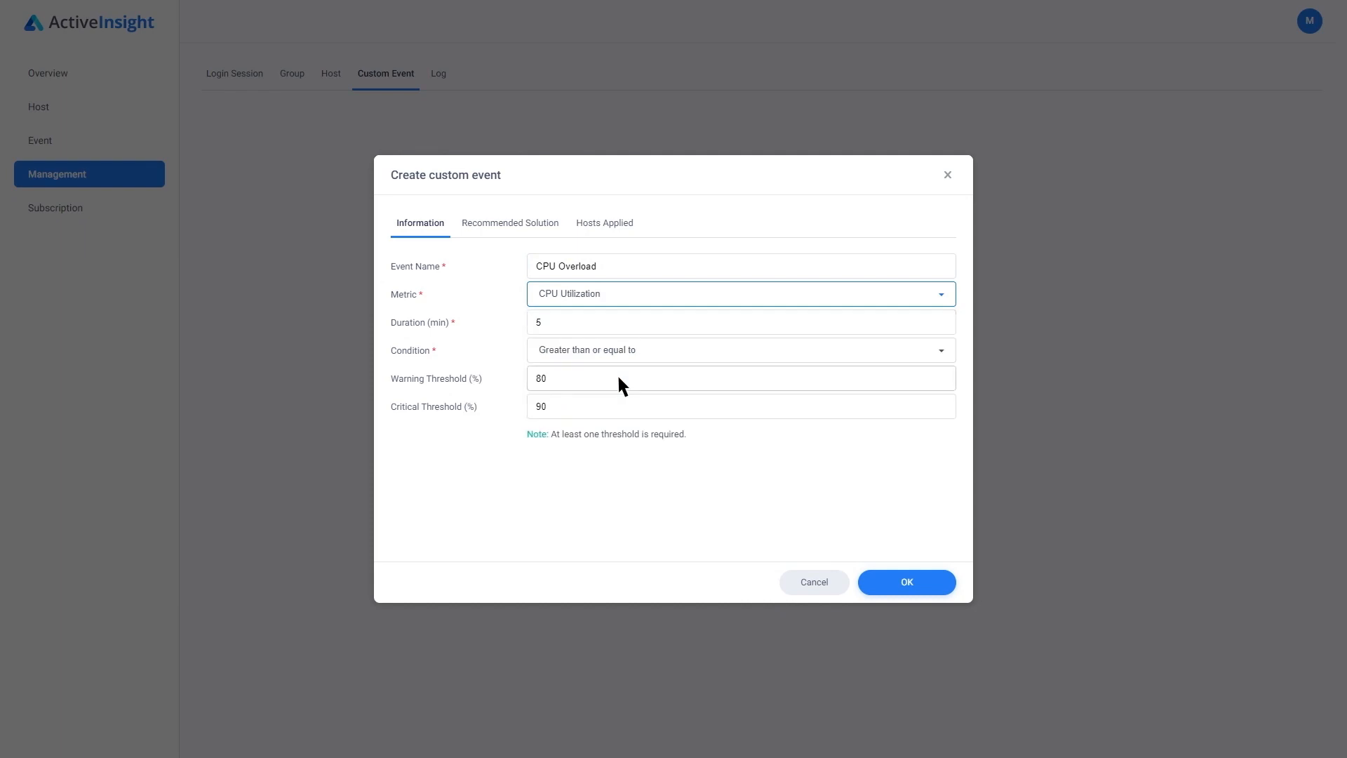
left_click(739, 378)
type("75")
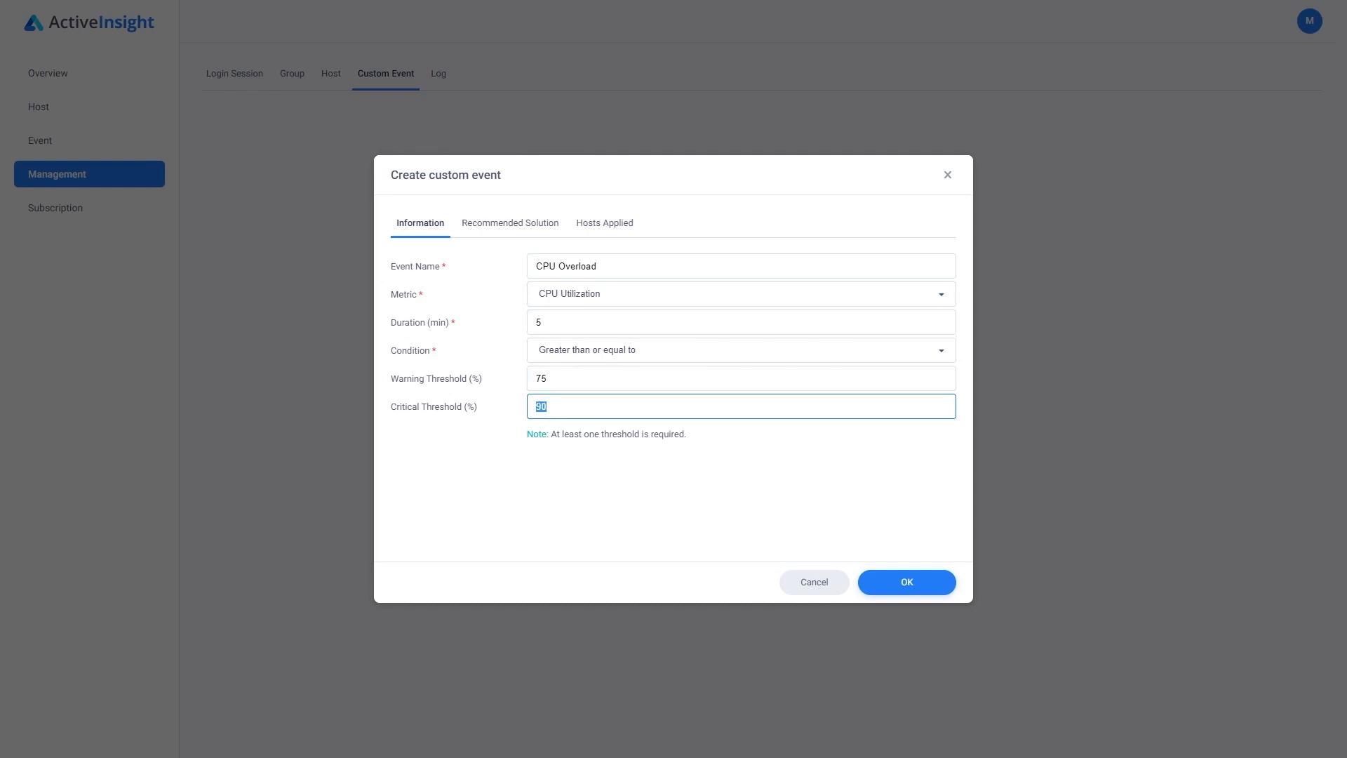
type("85")
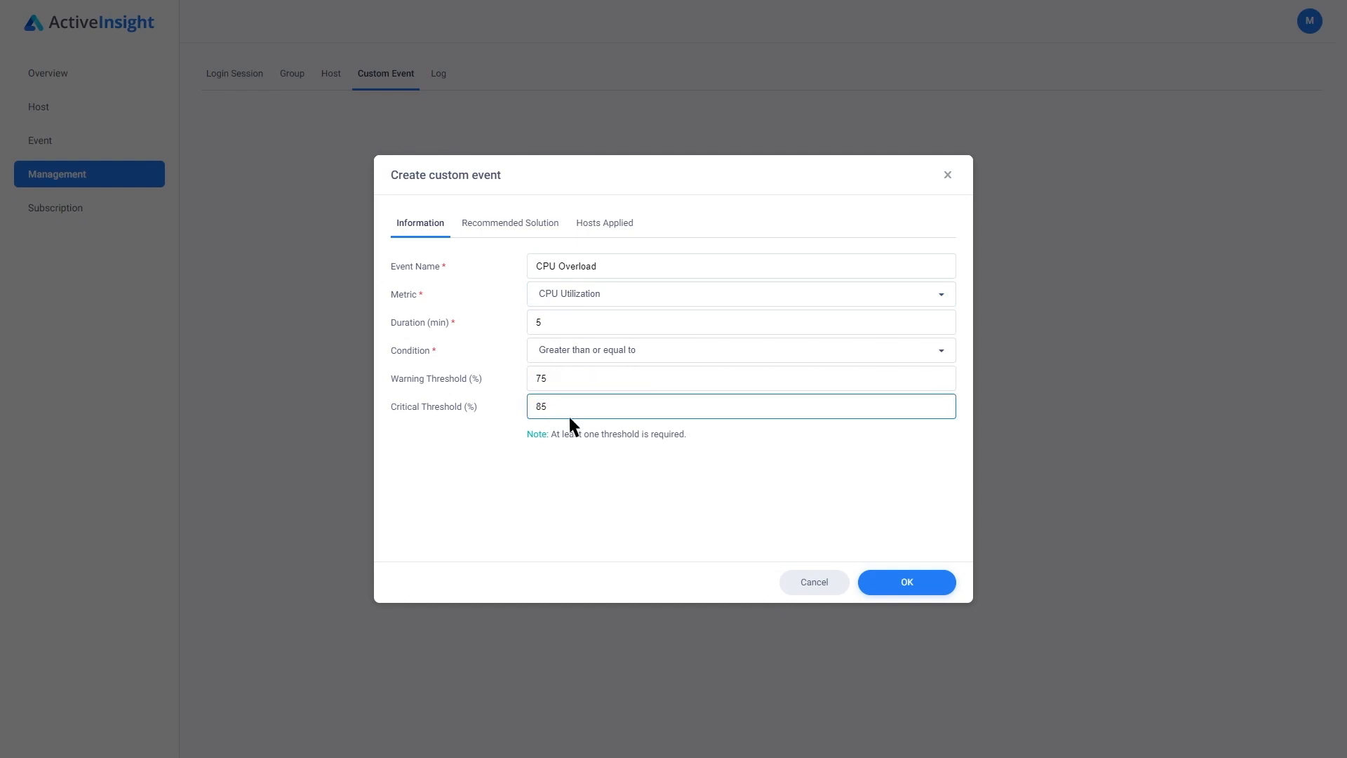
left_click(906, 582)
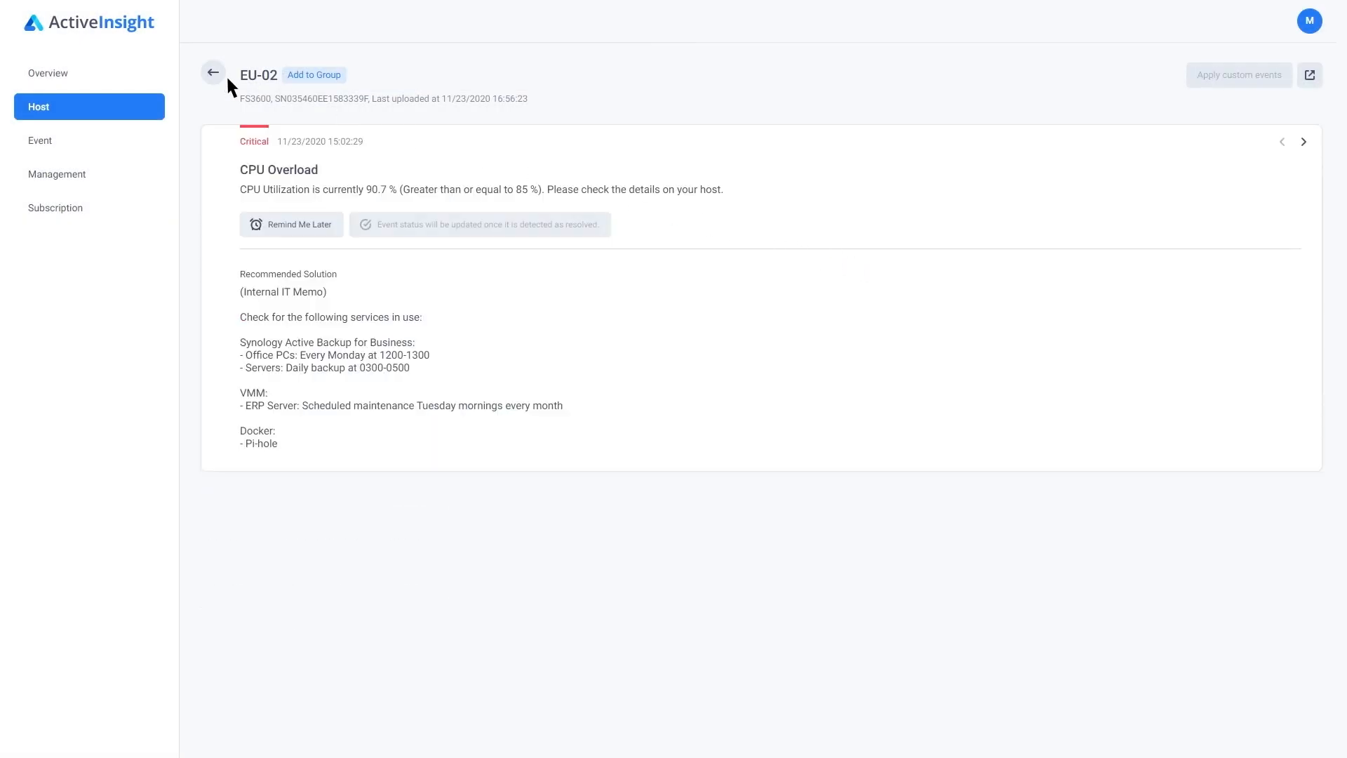
Return to EU-02's performance charts and widen them to span 20–22 November
left_click(213, 71)
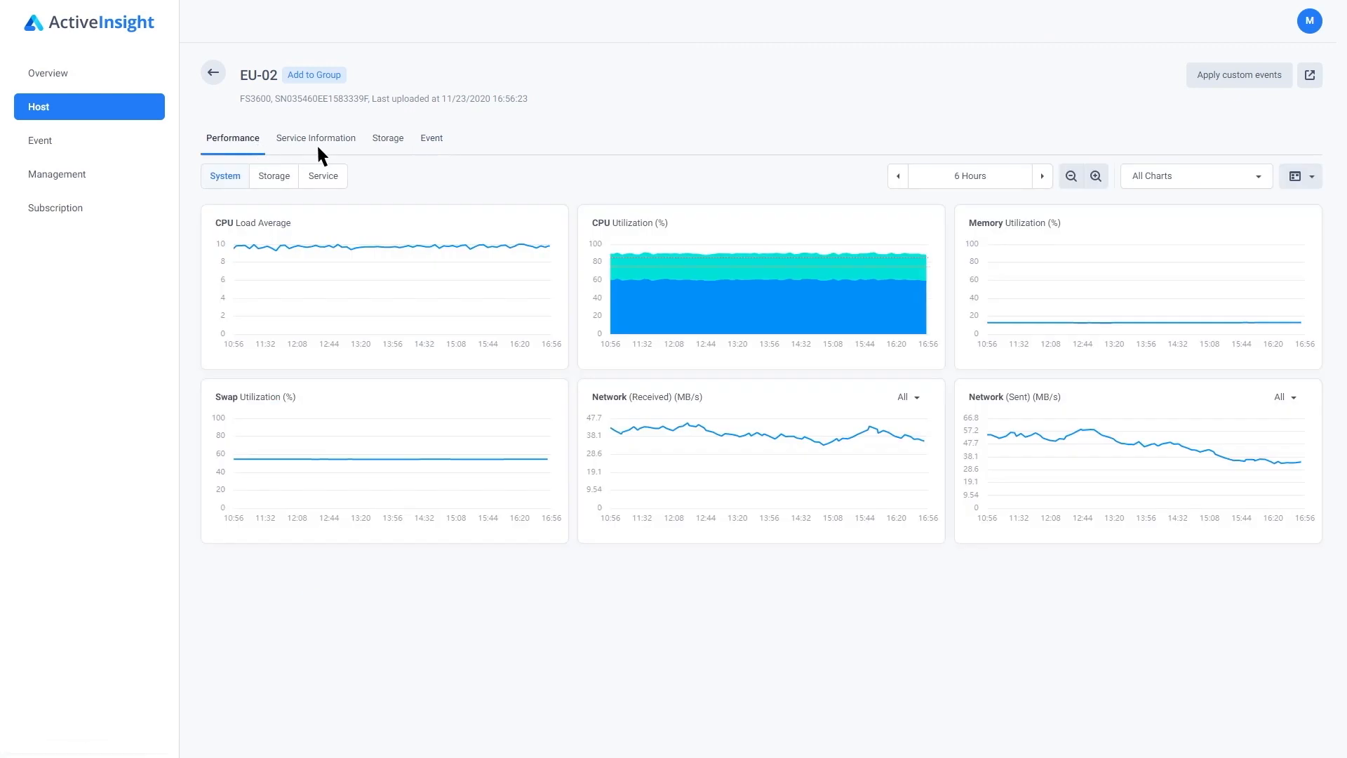
left_click(1072, 176)
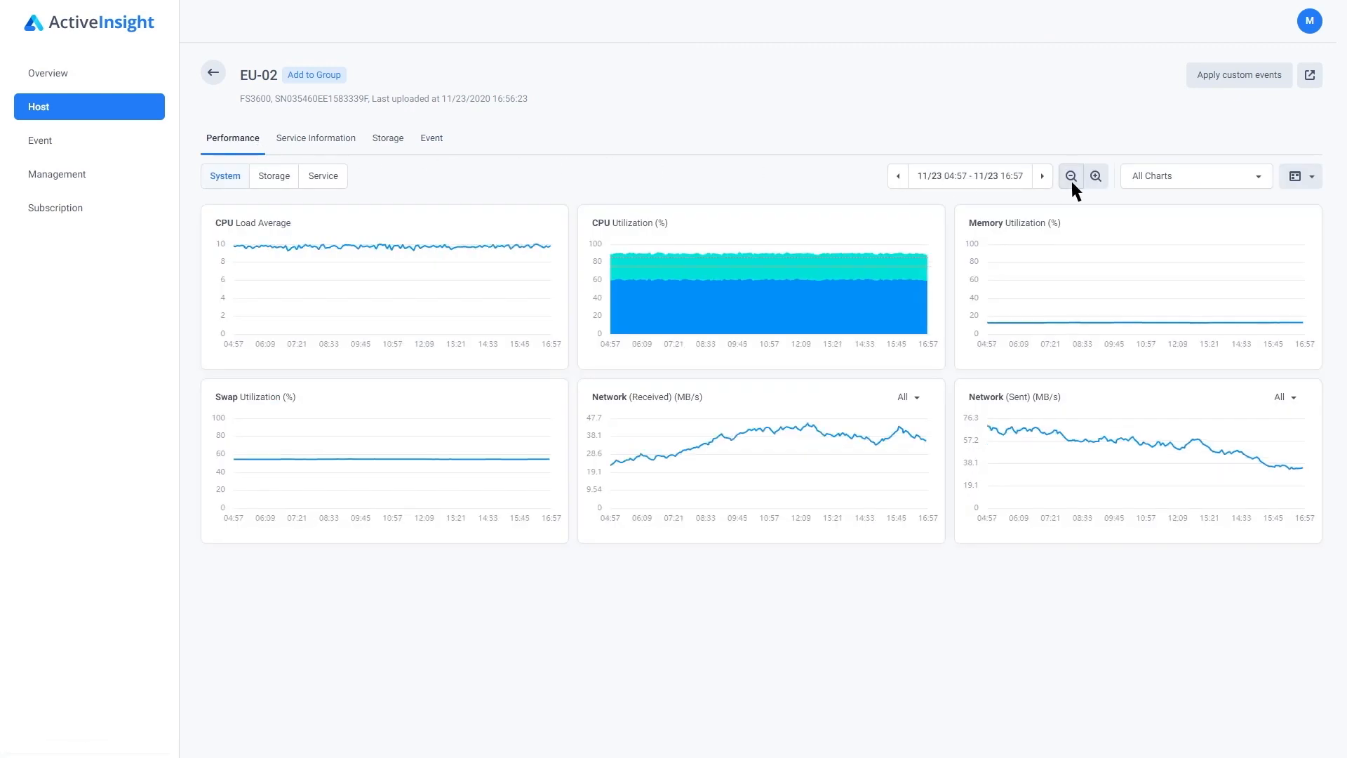
left_click(1070, 176)
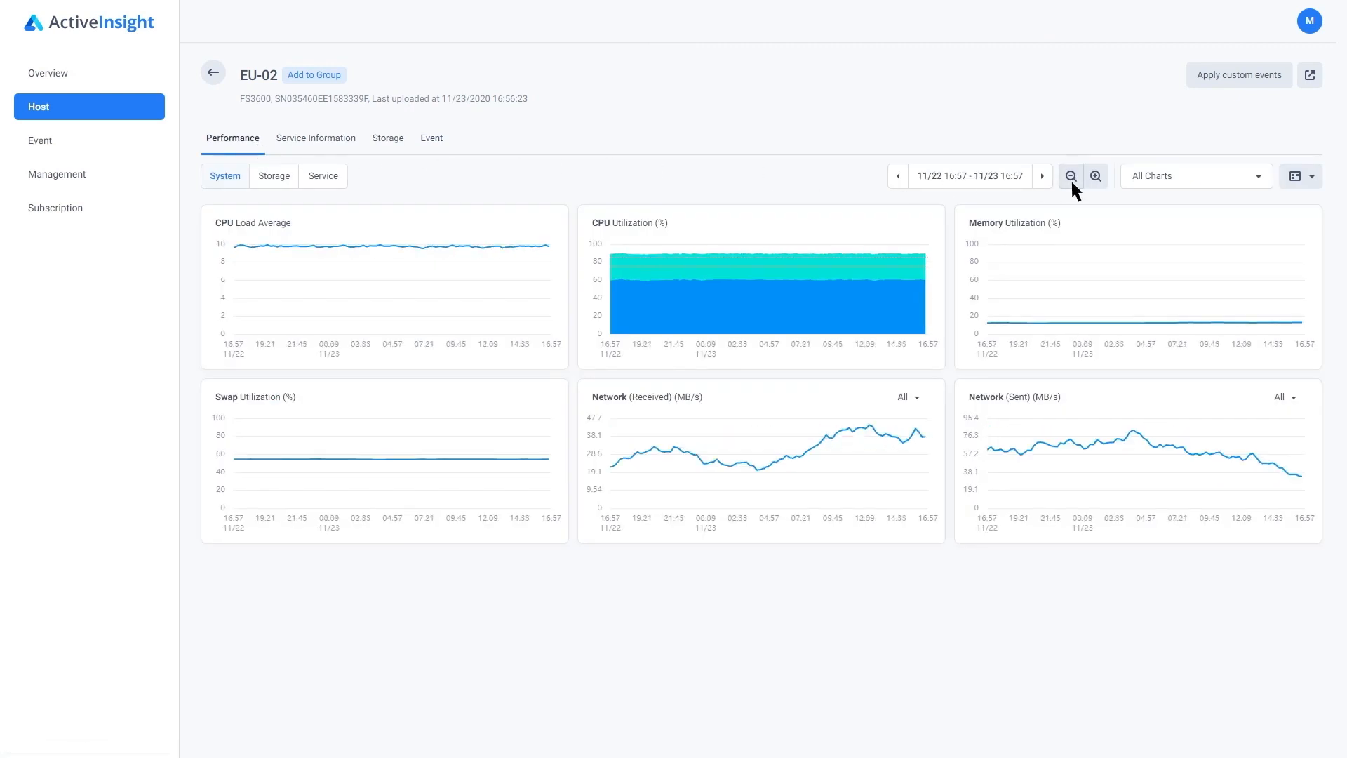
left_click(1071, 176)
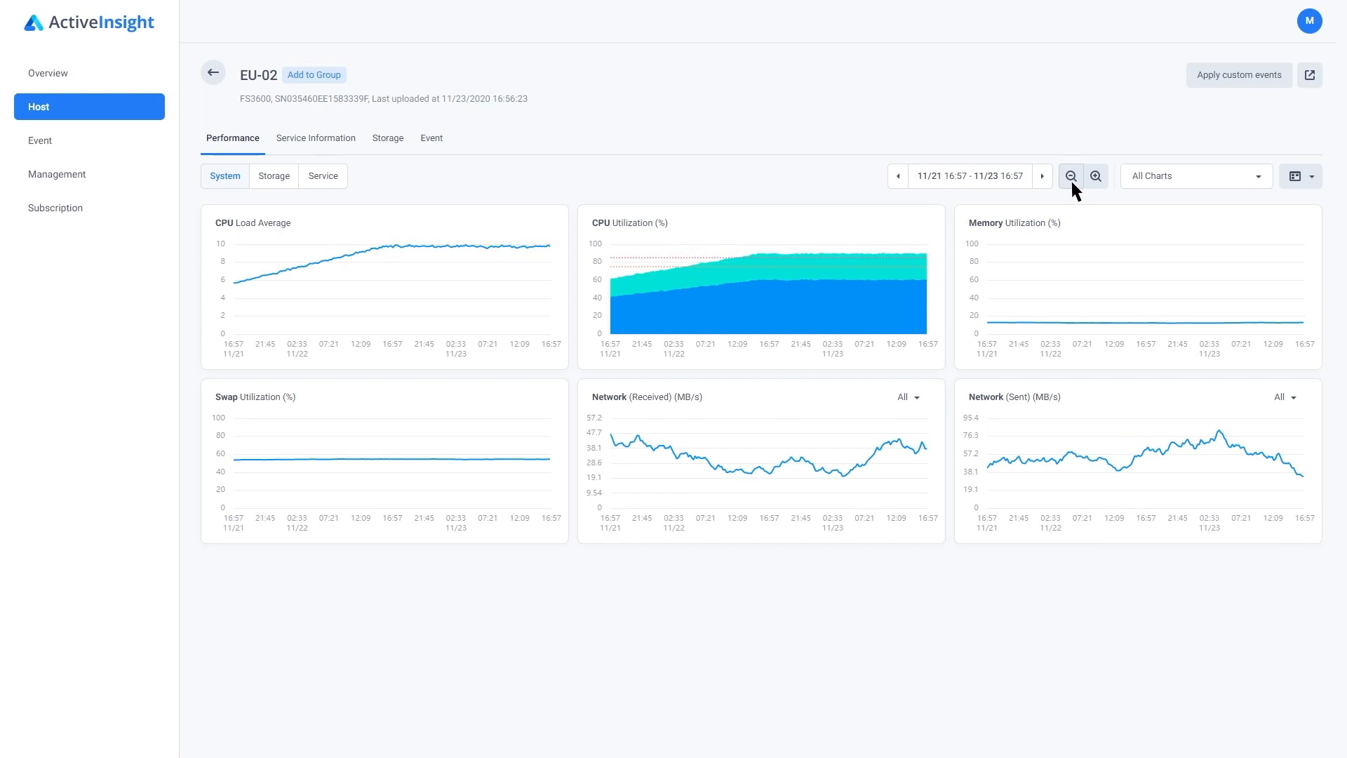
left_click(898, 176)
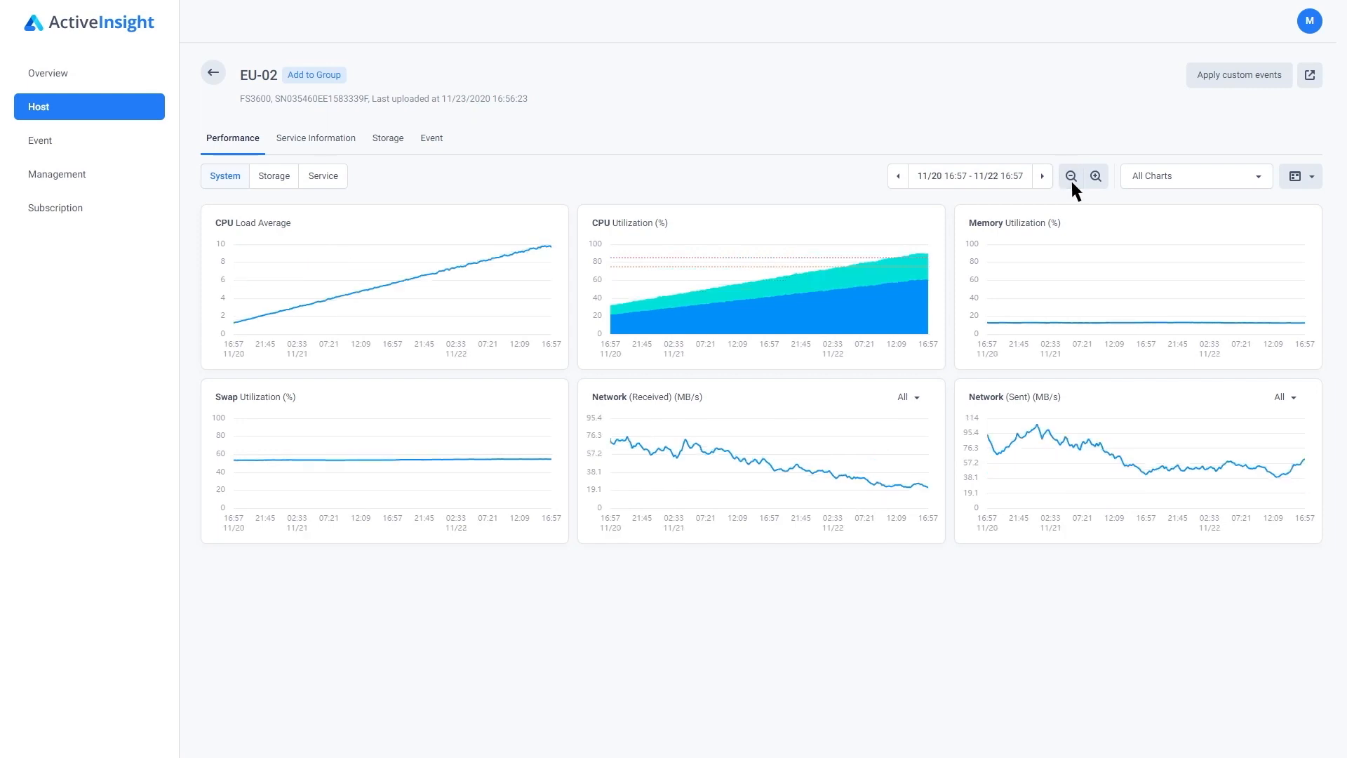